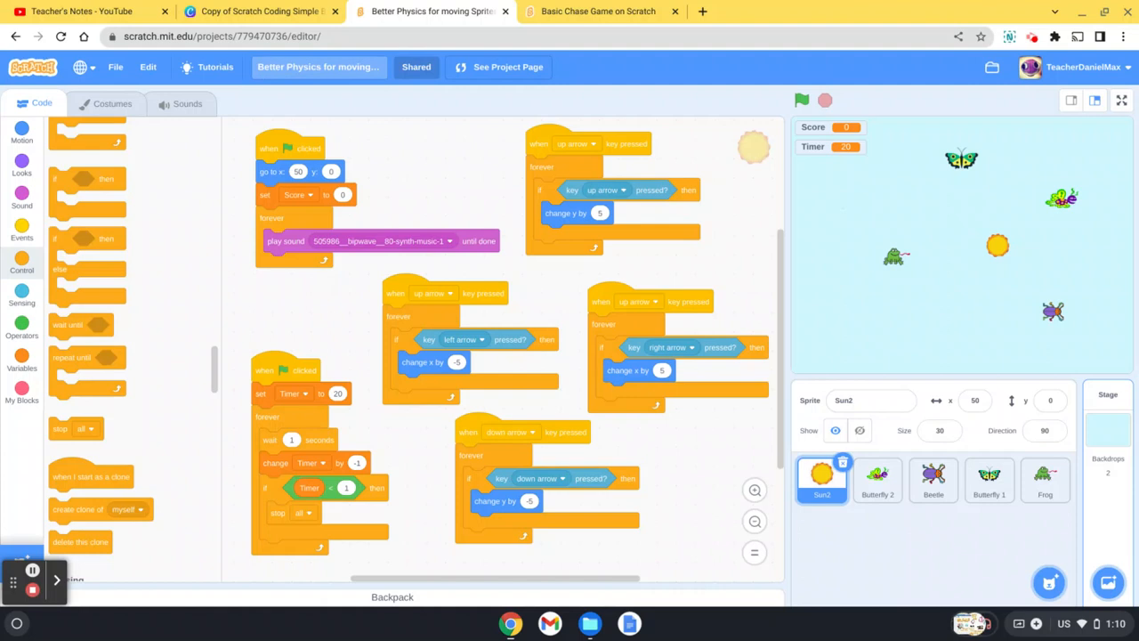
{"action": "mouse_move", "coordinate": [871, 143]}
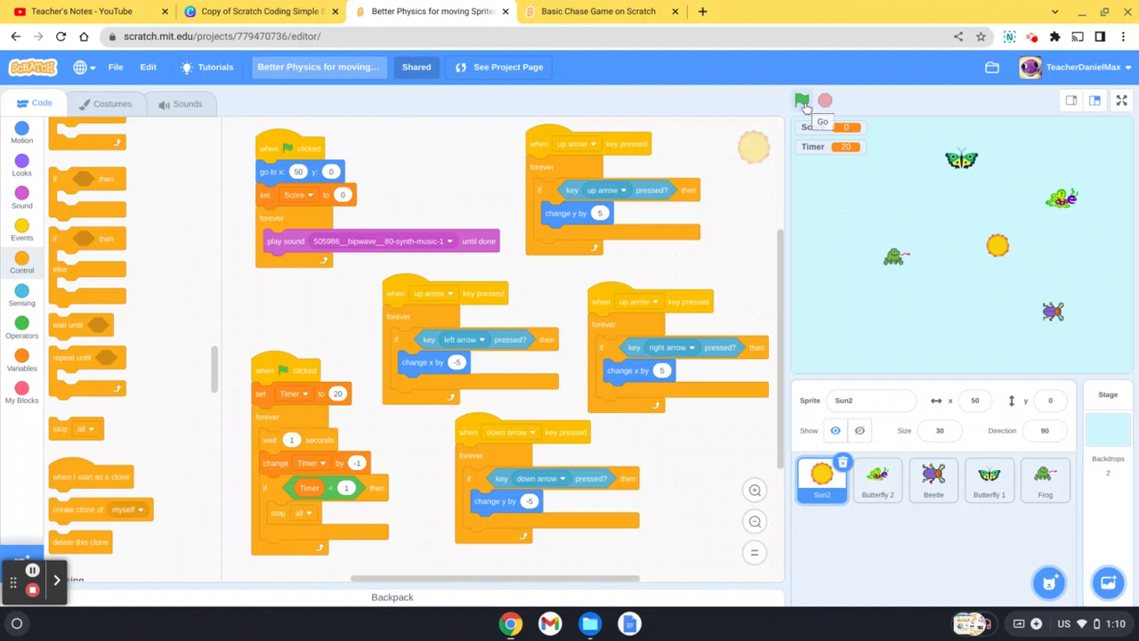
Play the chase game demo from the green flag until Timer hits 0, scoring 7
{"action": "left_click", "coordinate": [804, 99]}
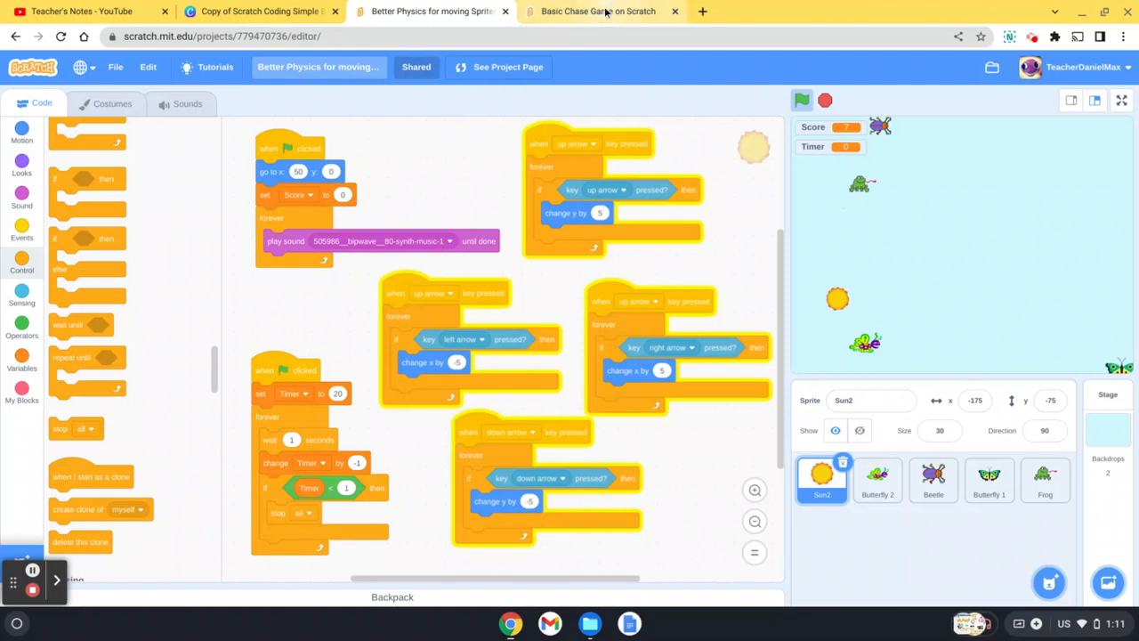
Switch to the Basic Chase Game project and select the Orange2 sprite
{"action": "left_click", "coordinate": [599, 11]}
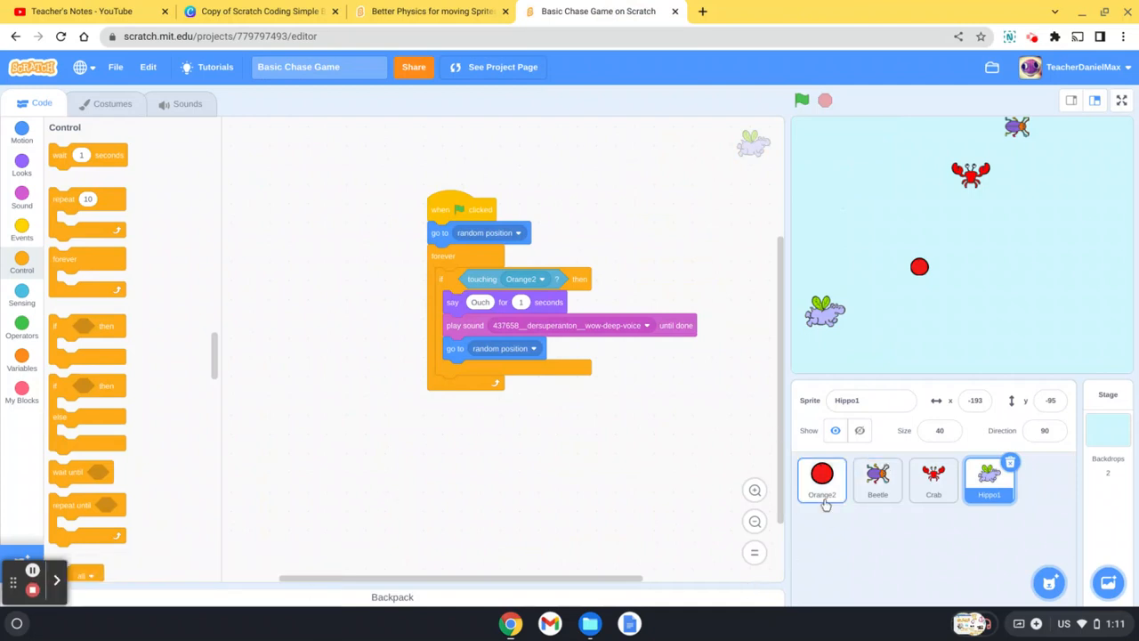
{"action": "left_click", "coordinate": [822, 481]}
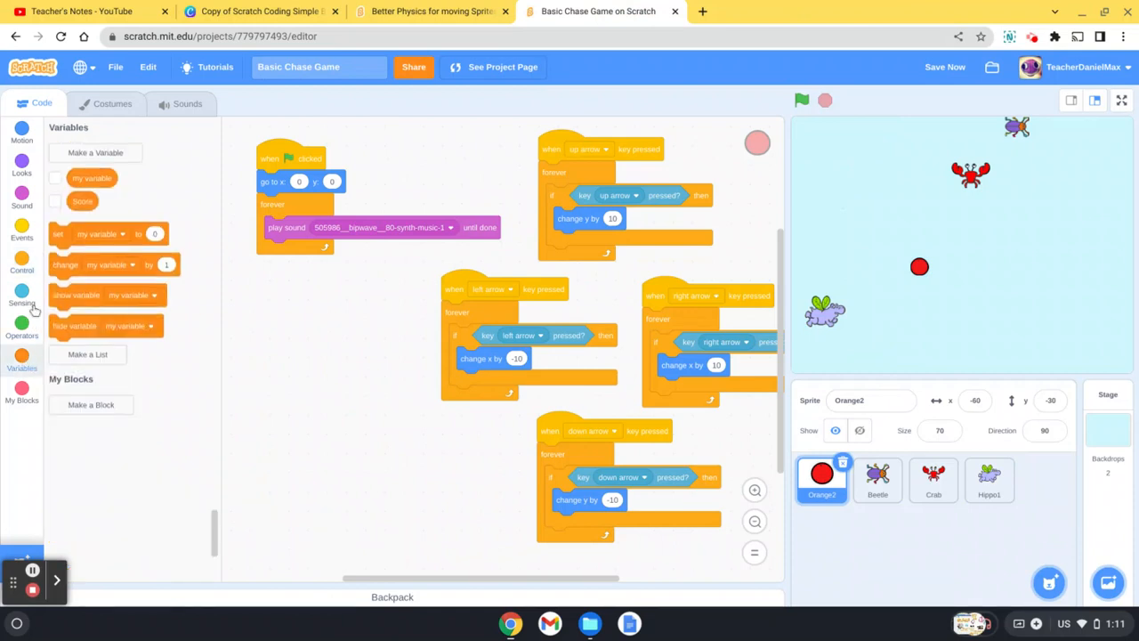
Create a Score variable, dismissing the 'already exists' duplicate-name warning
{"action": "left_click", "coordinate": [96, 152]}
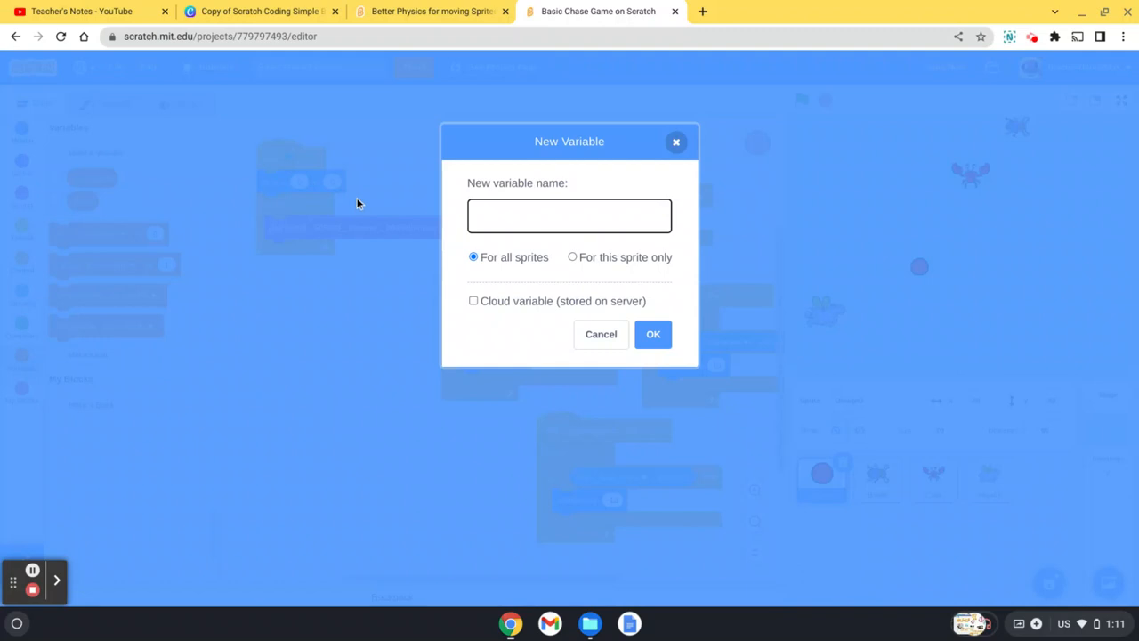
{"action": "type", "text": "Score"}
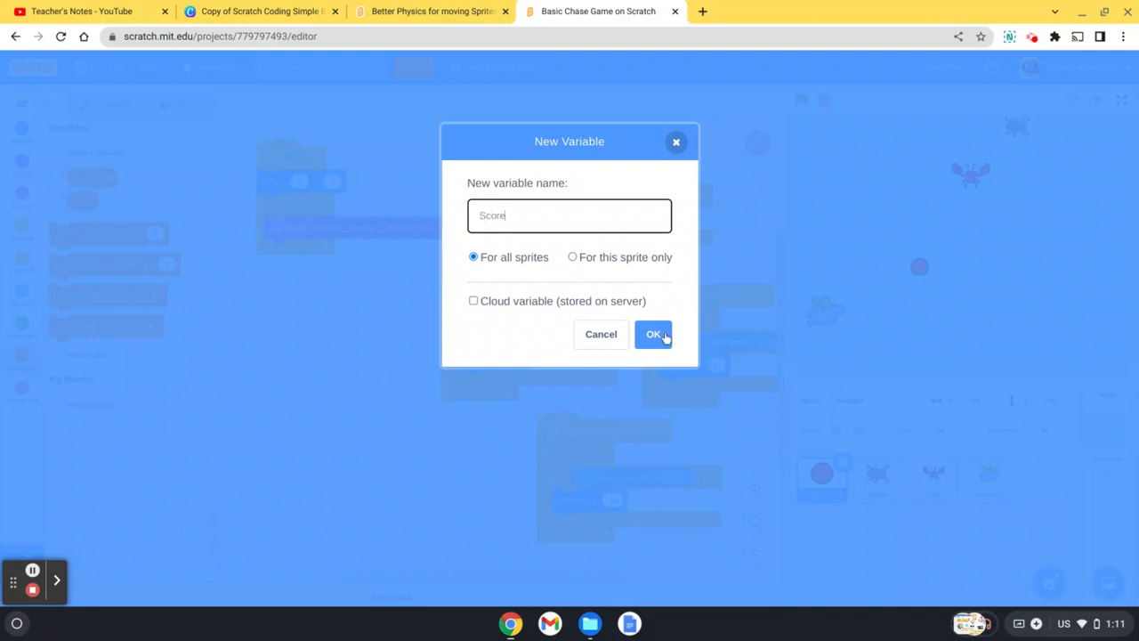
{"action": "left_click", "coordinate": [653, 334]}
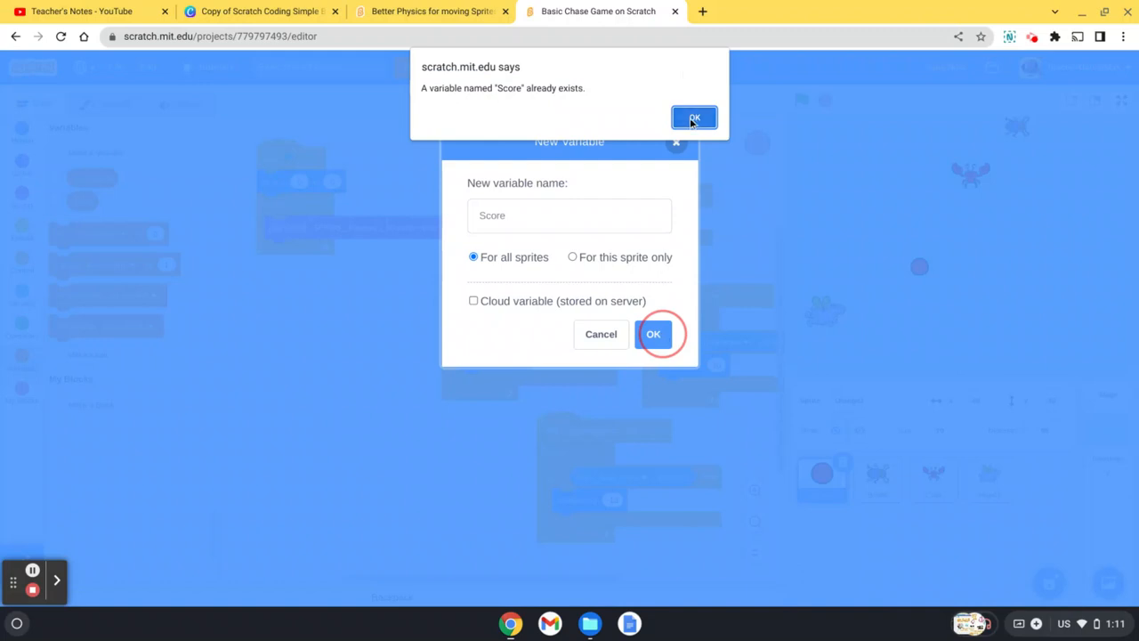
{"action": "left_click", "coordinate": [694, 117]}
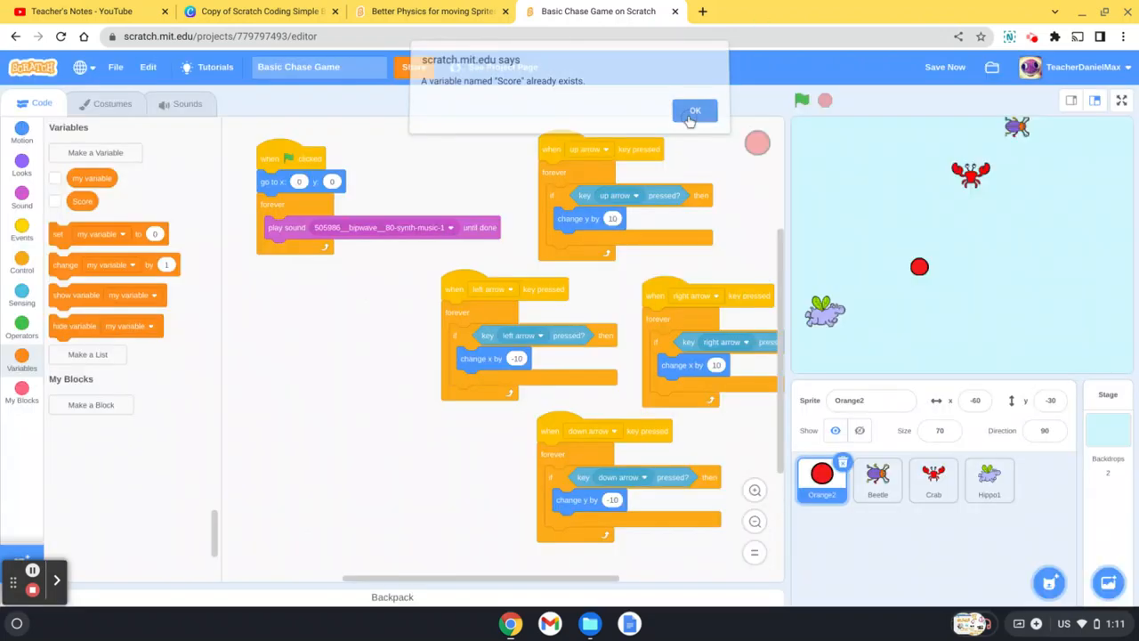
{"action": "left_click", "coordinate": [694, 110]}
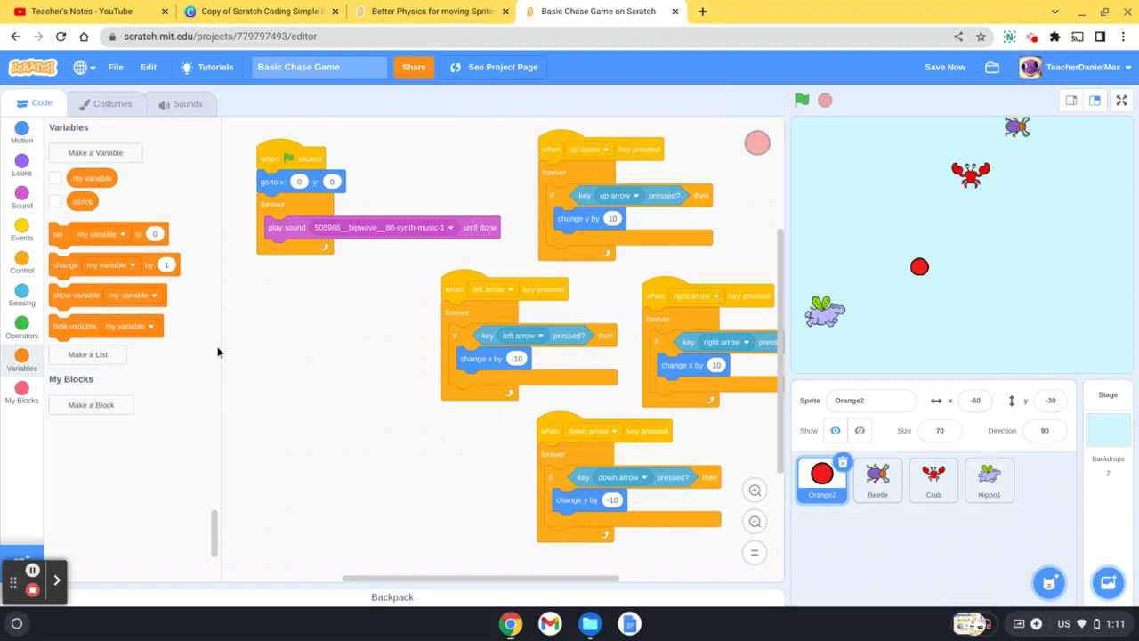
{"action": "mouse_move", "coordinate": [69, 237]}
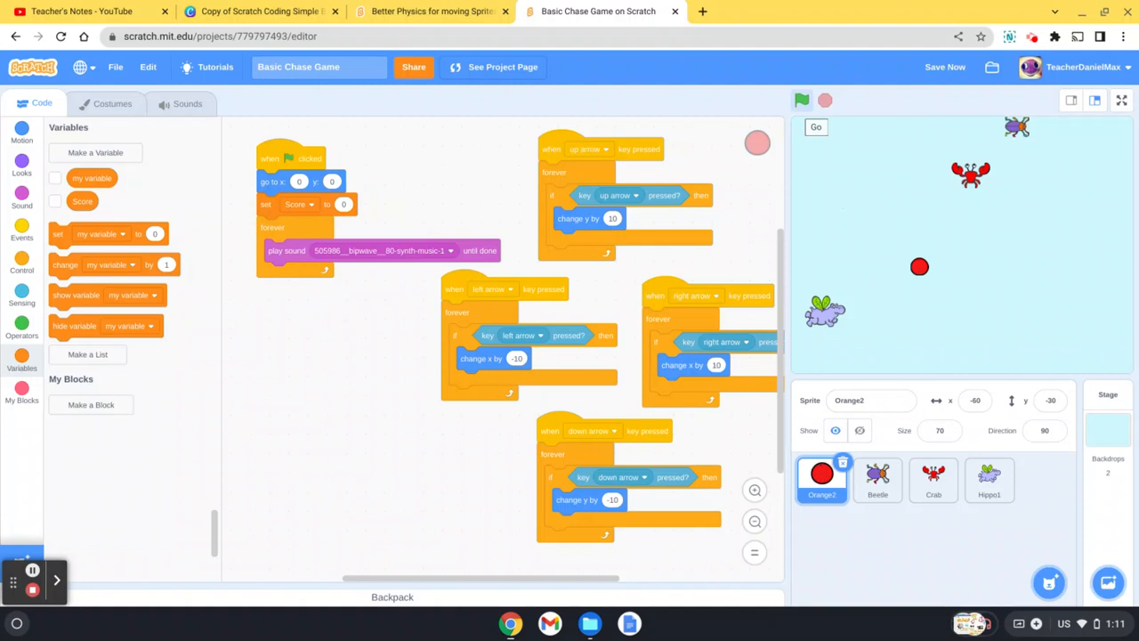
Add 'set Score to 0' under 'go to x: 0 y: 0' in Orange2's green-flag script
{"action": "left_click", "coordinate": [876, 480]}
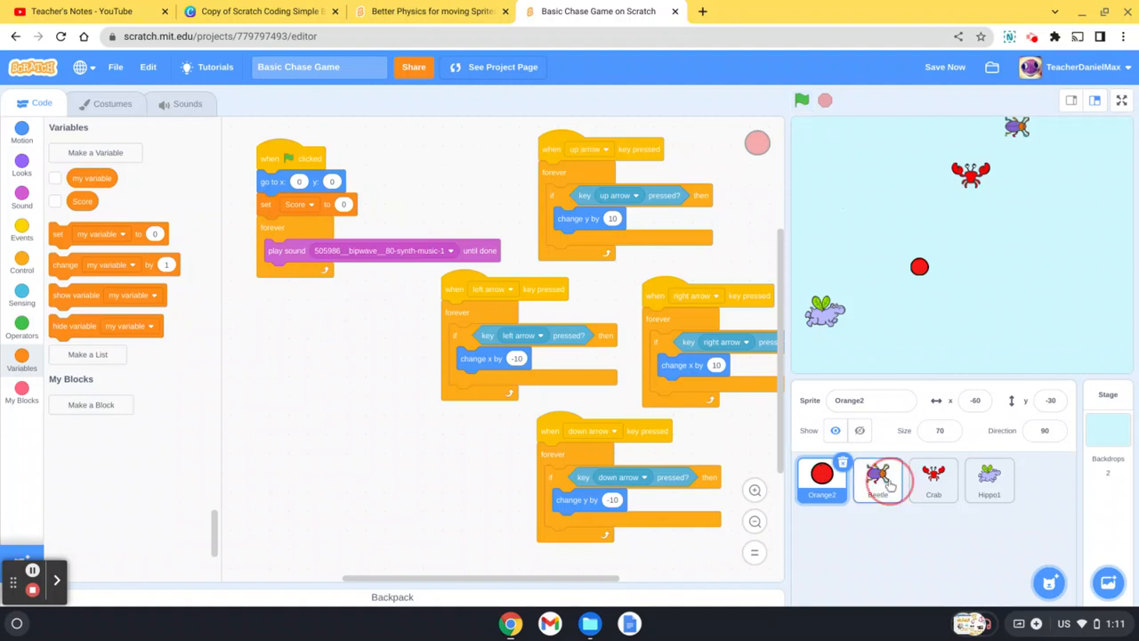
Put 'change Score by 1' inside the Beetle's if-touching-Orange2 branch
{"action": "left_click", "coordinate": [878, 481]}
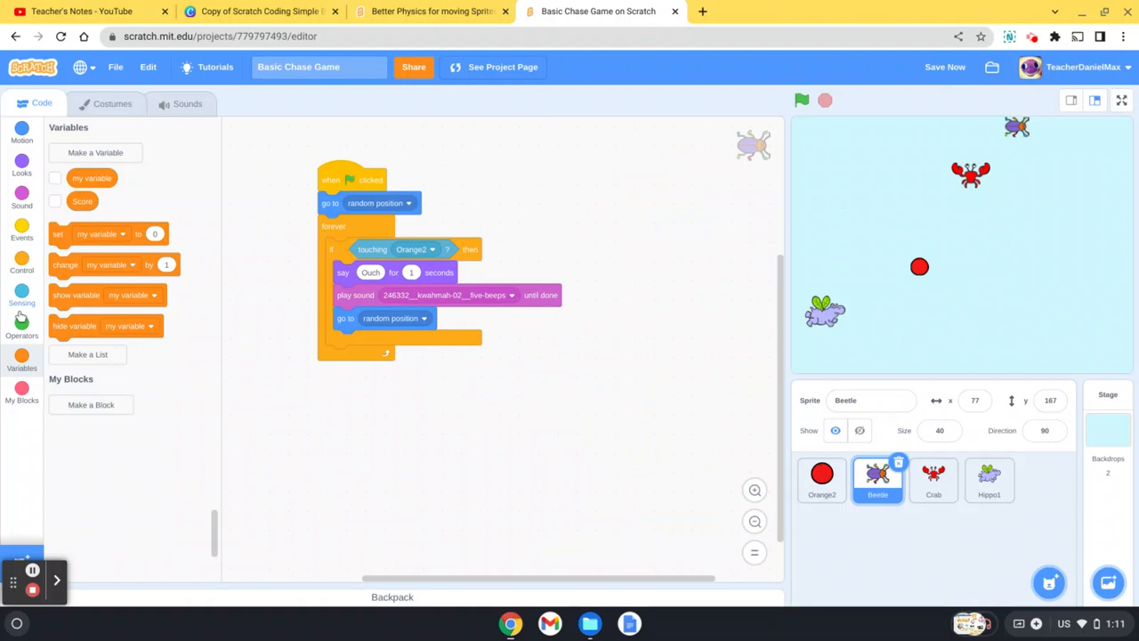
{"action": "mouse_move", "coordinate": [110, 323]}
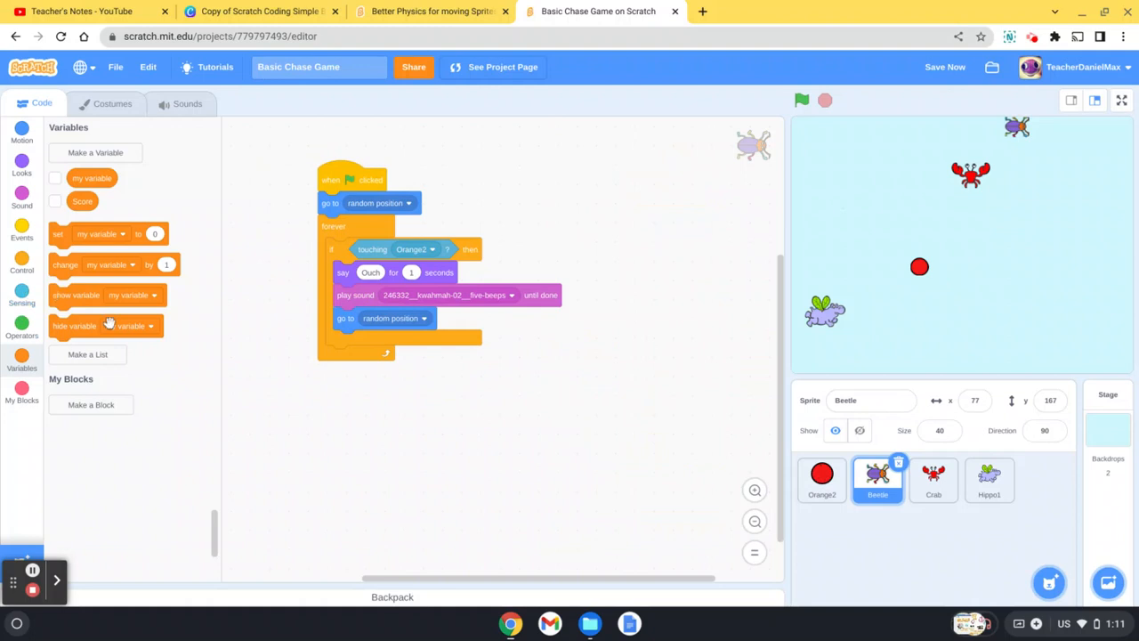
{"action": "mouse_move", "coordinate": [101, 295]}
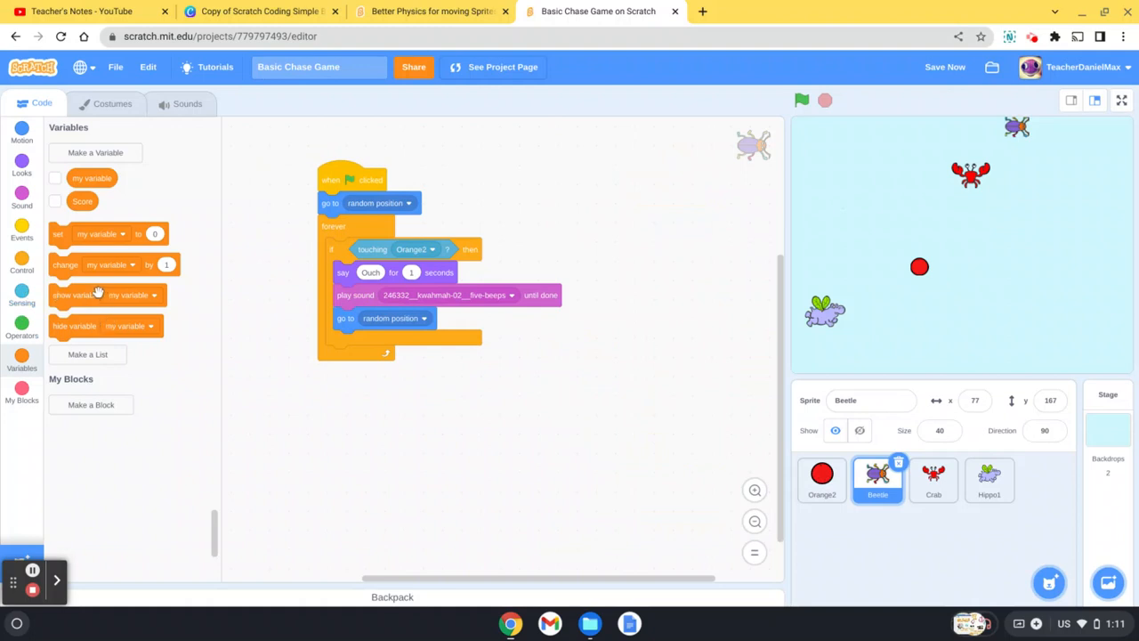
{"action": "left_click", "coordinate": [64, 264]}
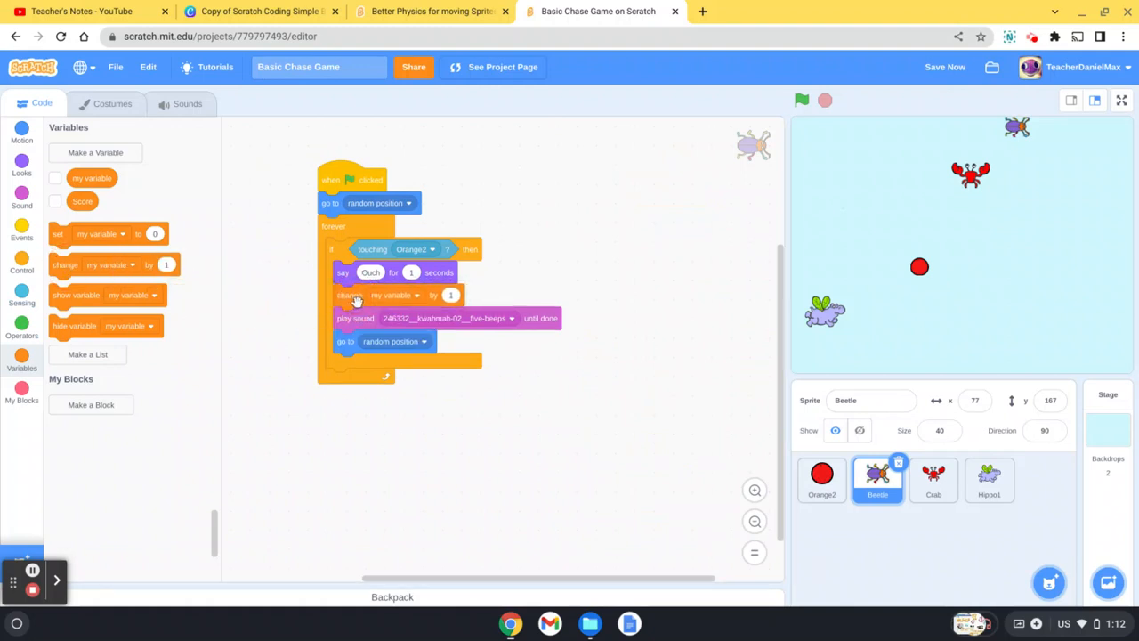
{"action": "left_click", "coordinate": [396, 295]}
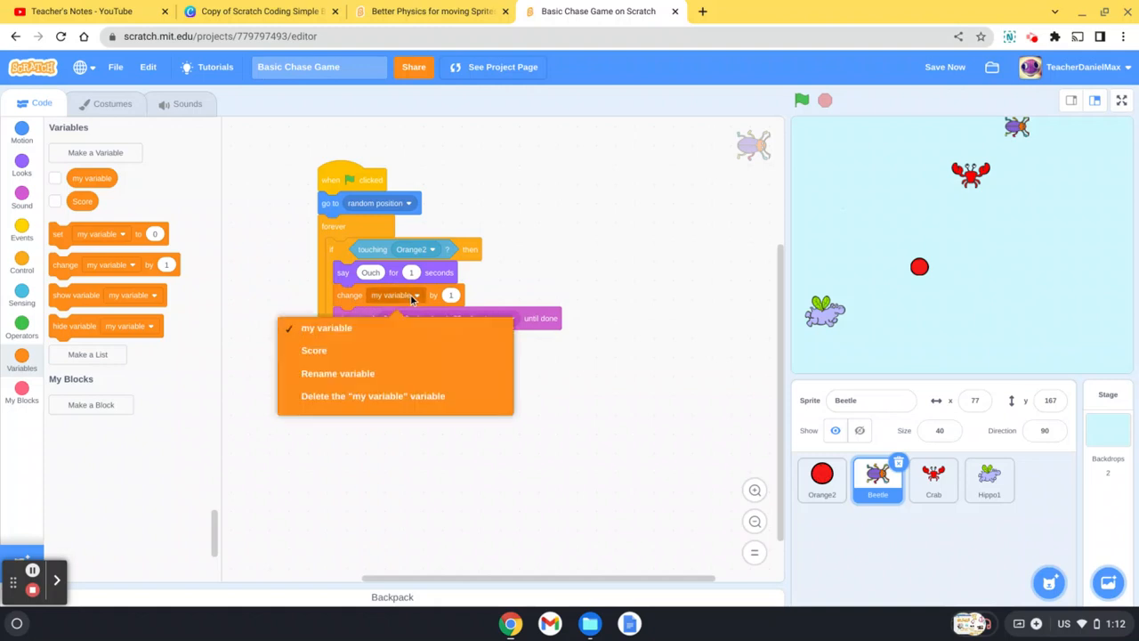
{"action": "left_click", "coordinate": [313, 350]}
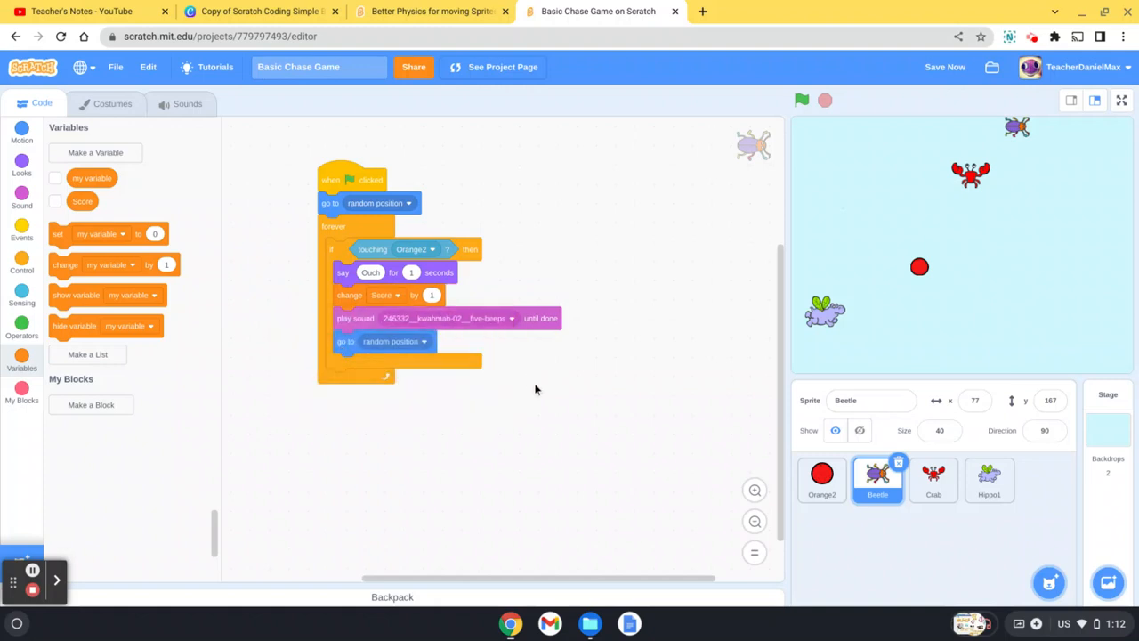
{"action": "mouse_move", "coordinate": [673, 469]}
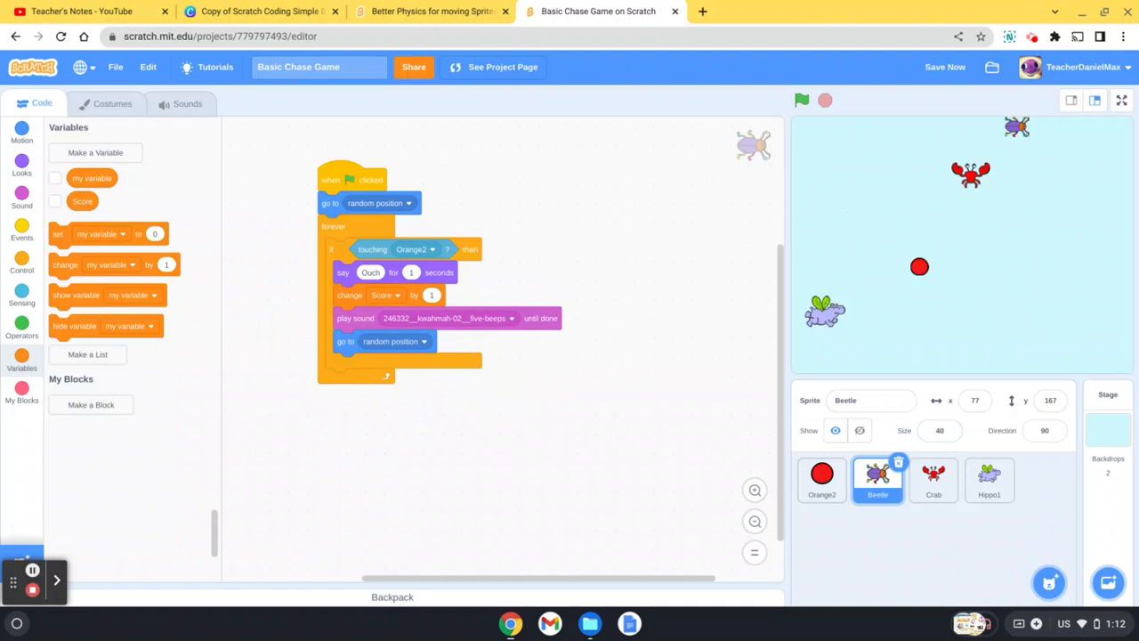
{"action": "left_click", "coordinate": [56, 178]}
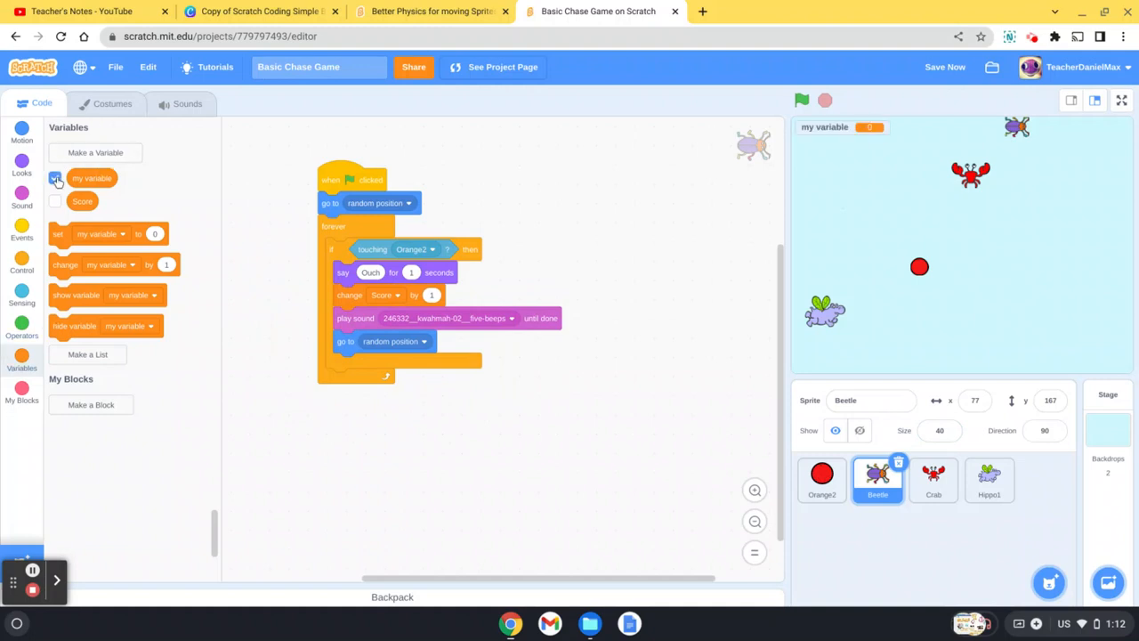
{"action": "left_click", "coordinate": [55, 178]}
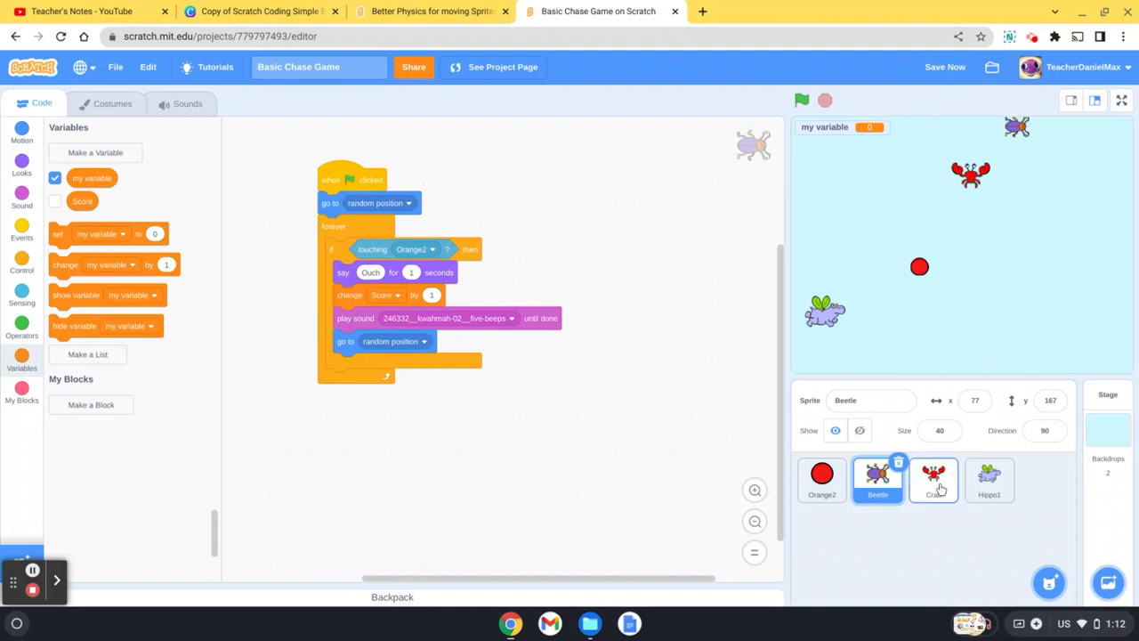
Add 'change Score by 1' to Crab's touching-Orange2 branch, then check Hippo1's script
{"action": "left_click", "coordinate": [933, 481]}
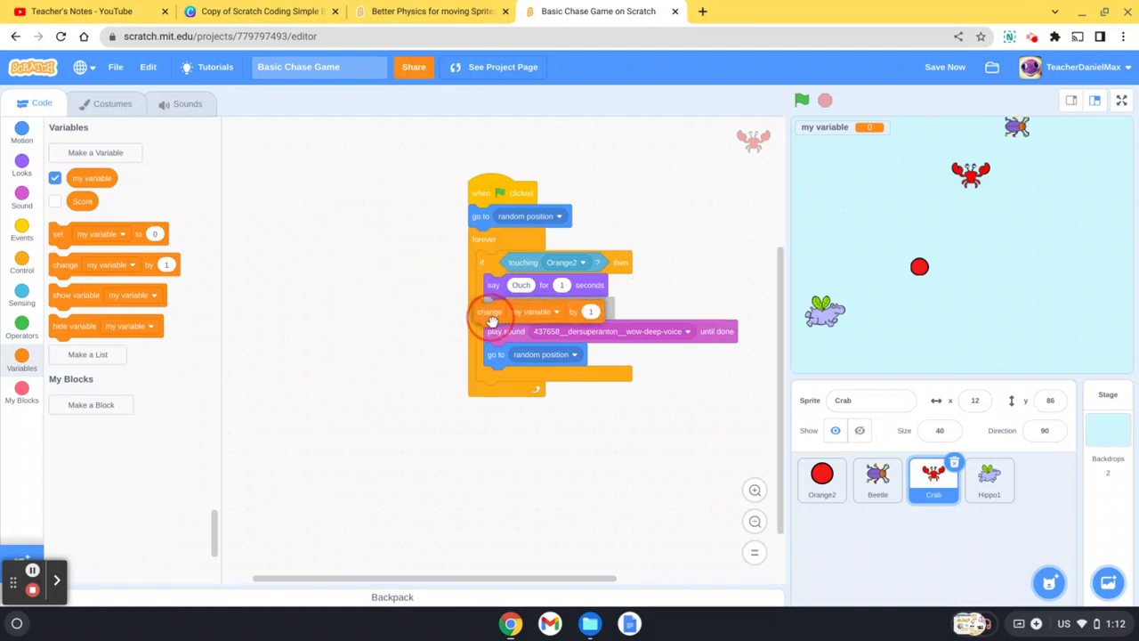
{"action": "left_click", "coordinate": [557, 312]}
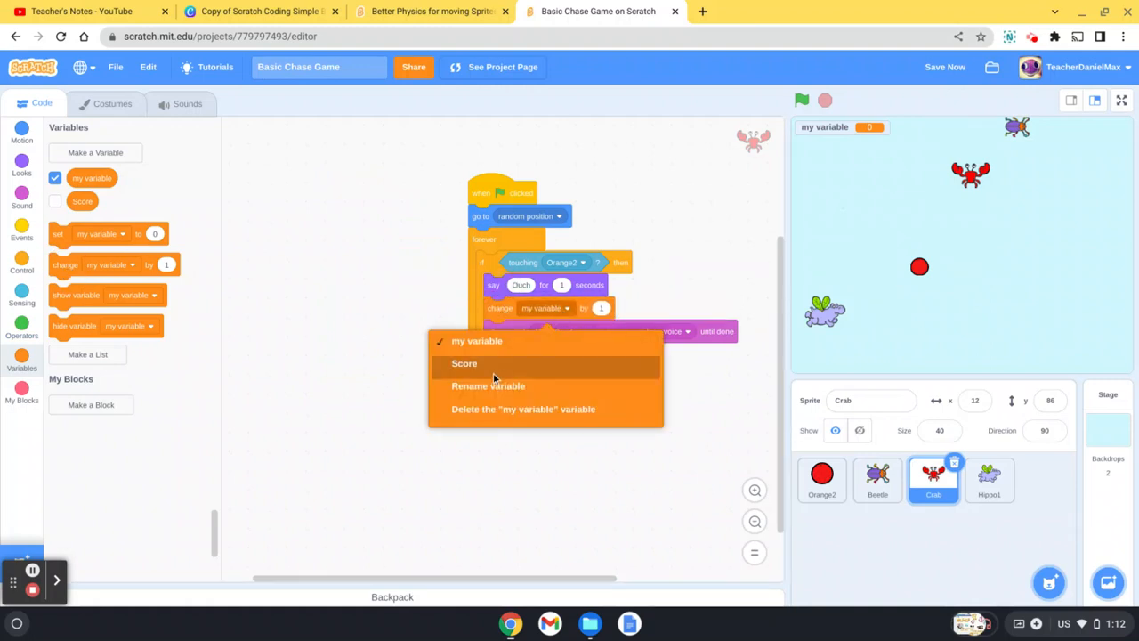
{"action": "left_click", "coordinate": [463, 364]}
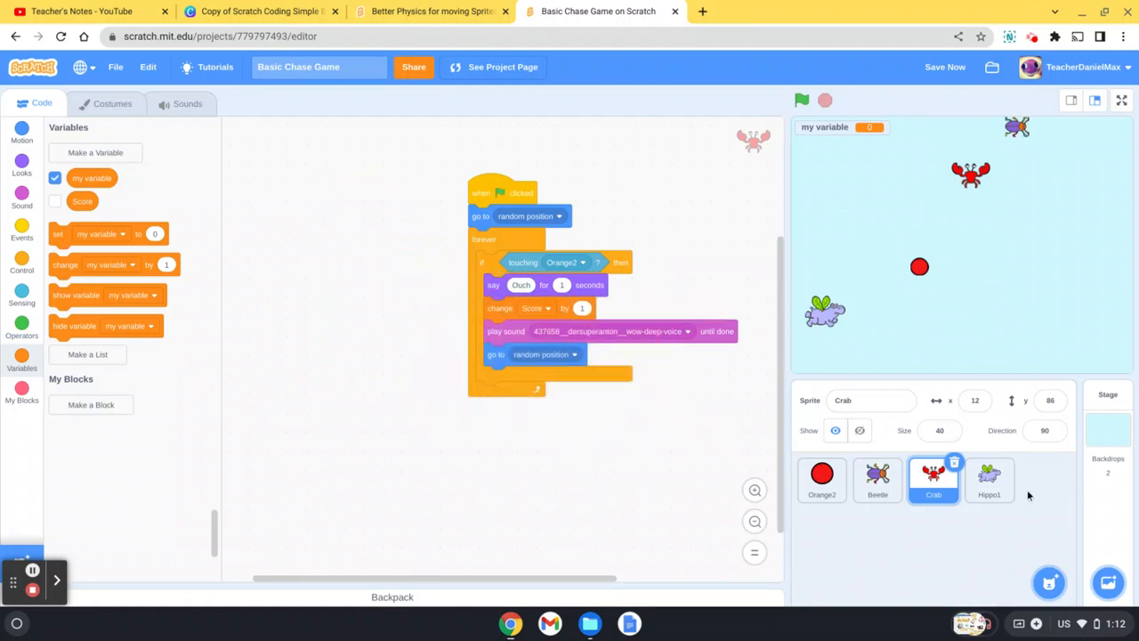
{"action": "left_click", "coordinate": [988, 480]}
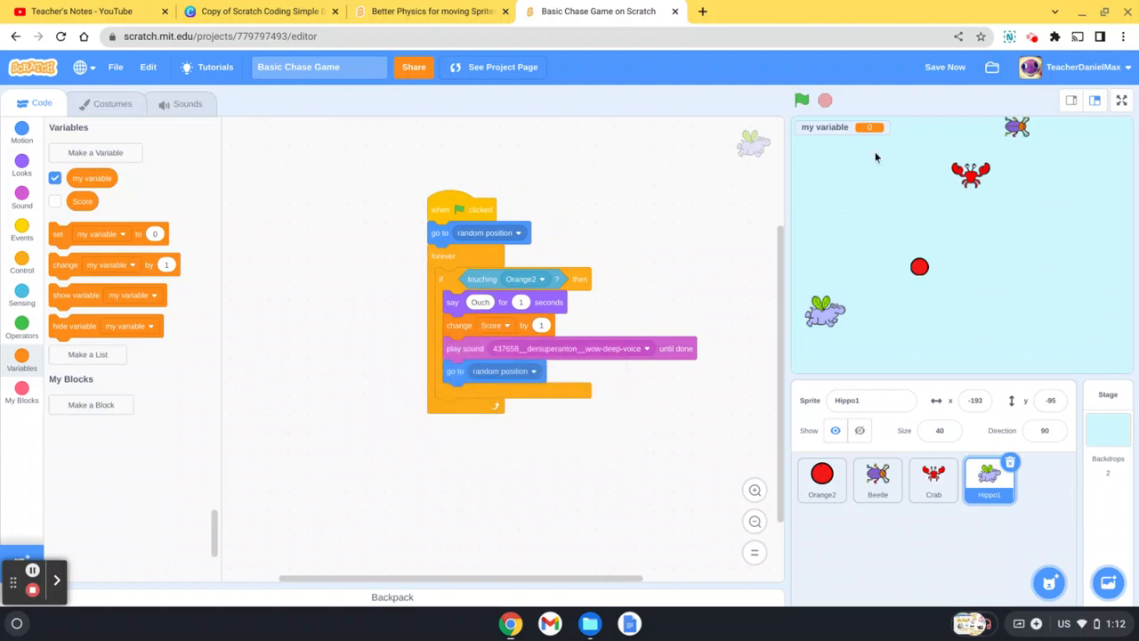
{"action": "mouse_move", "coordinate": [219, 214]}
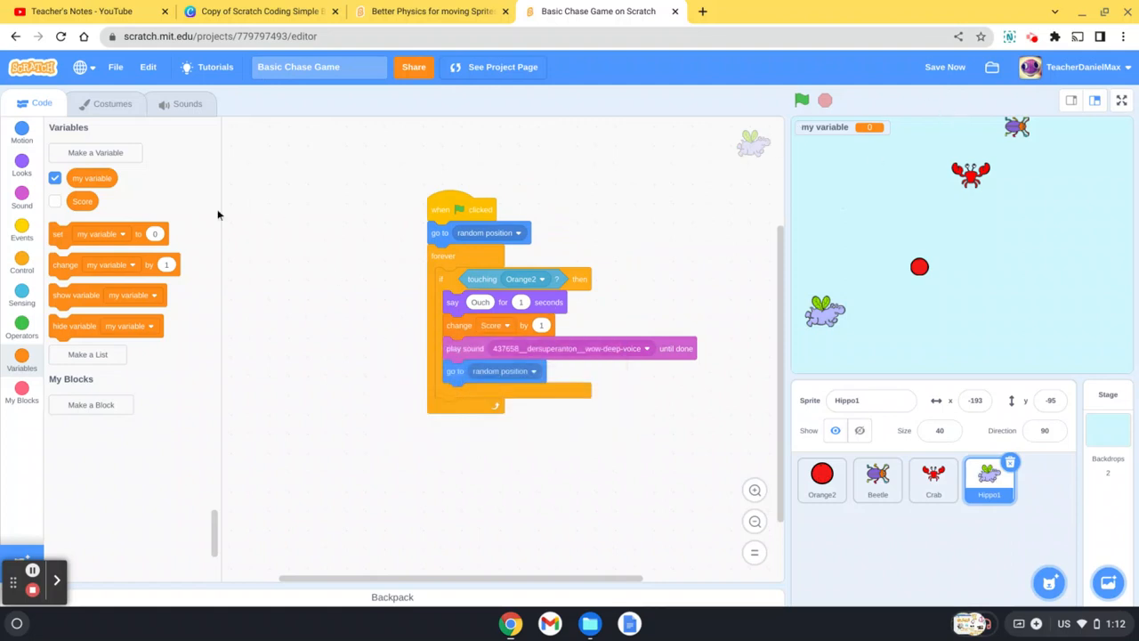
Show Score instead of my variable on stage, play to Score 7, reselect Orange2
{"action": "left_click", "coordinate": [55, 201]}
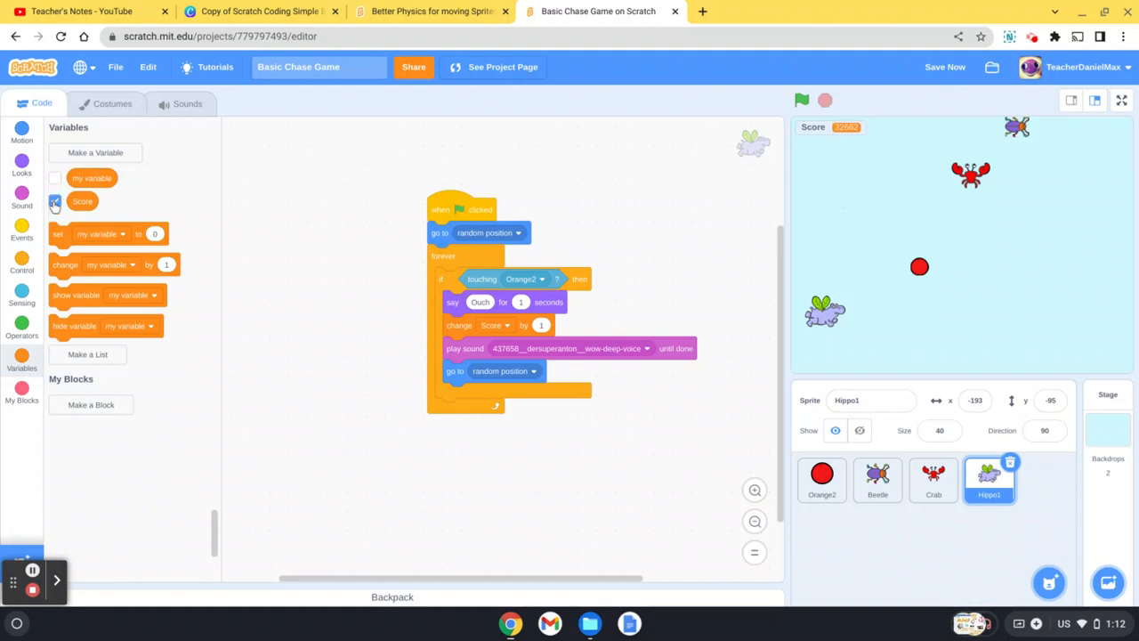
{"action": "left_click", "coordinate": [55, 200]}
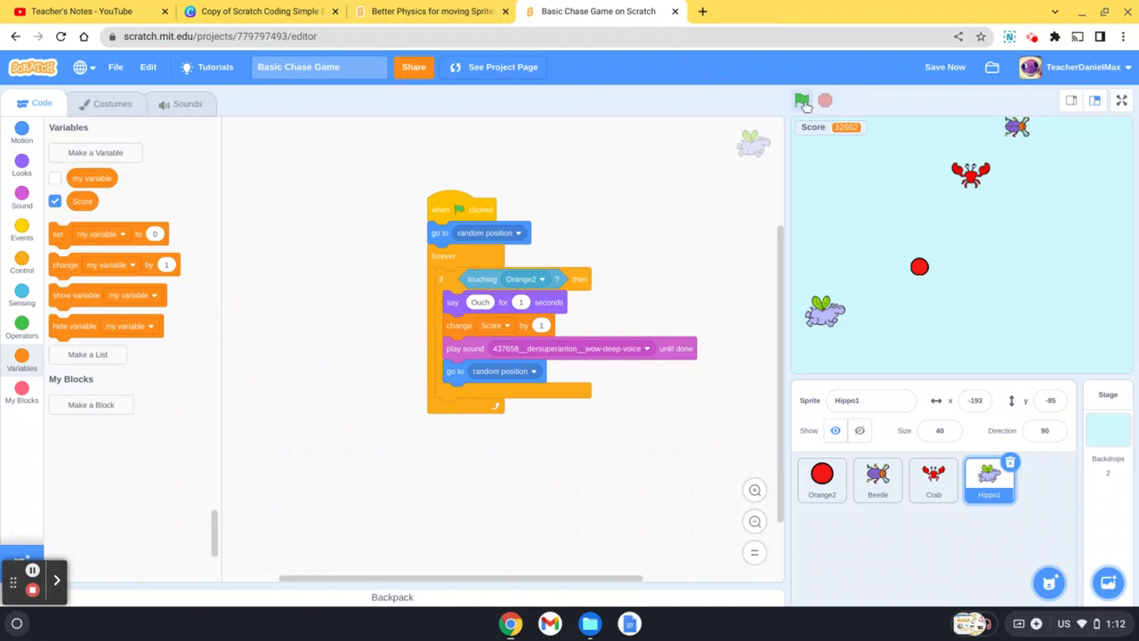
{"action": "left_click", "coordinate": [803, 100]}
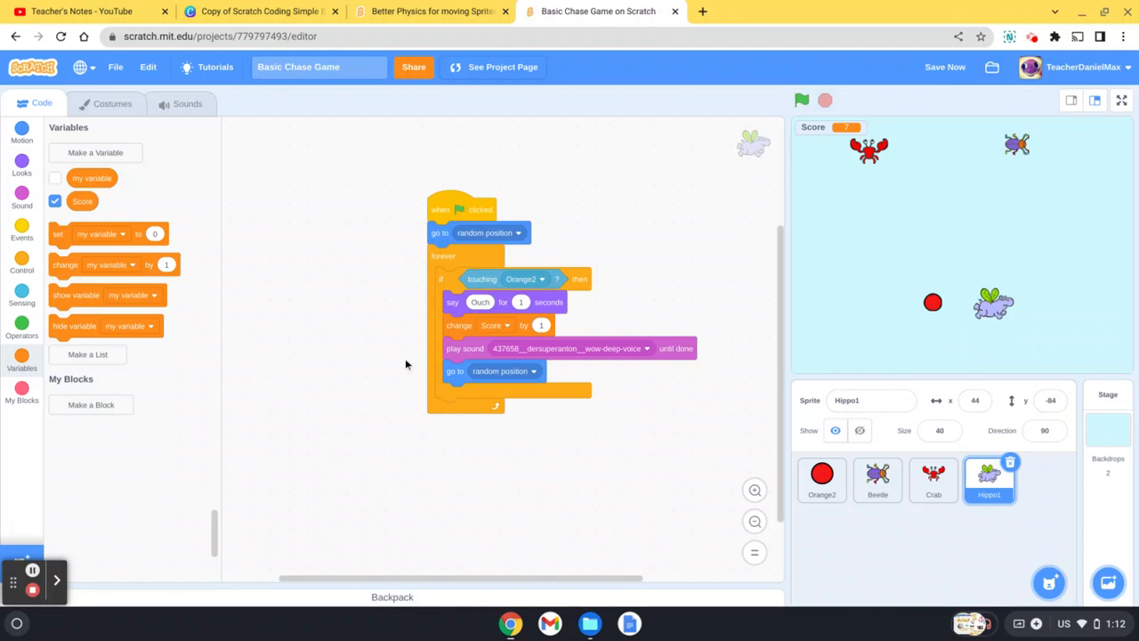
{"action": "mouse_move", "coordinate": [825, 517]}
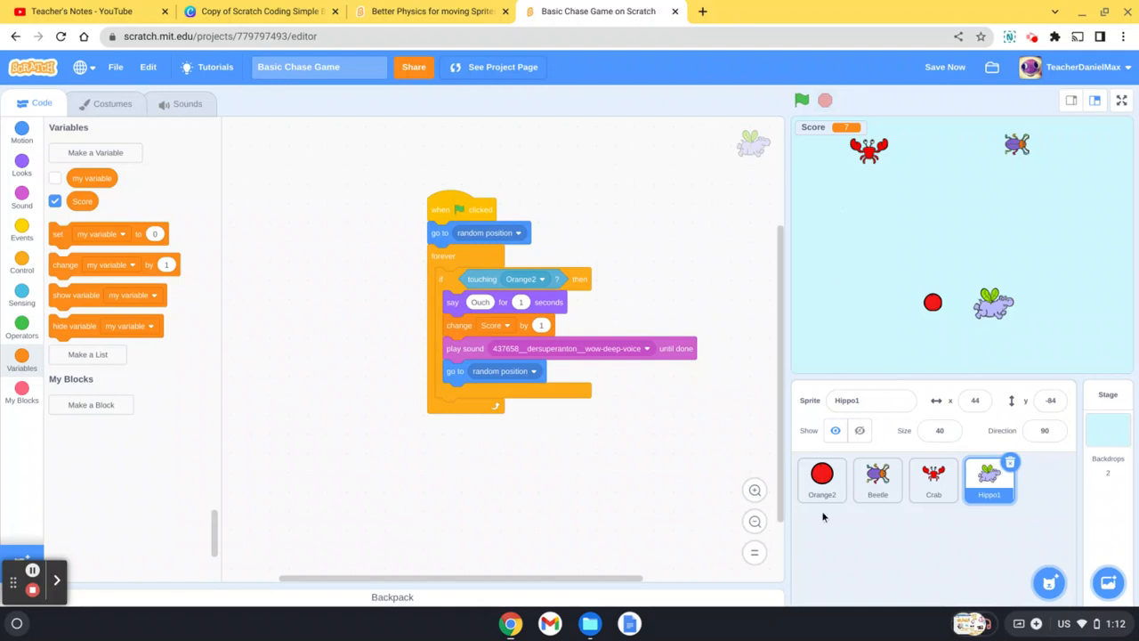
{"action": "left_click", "coordinate": [822, 478]}
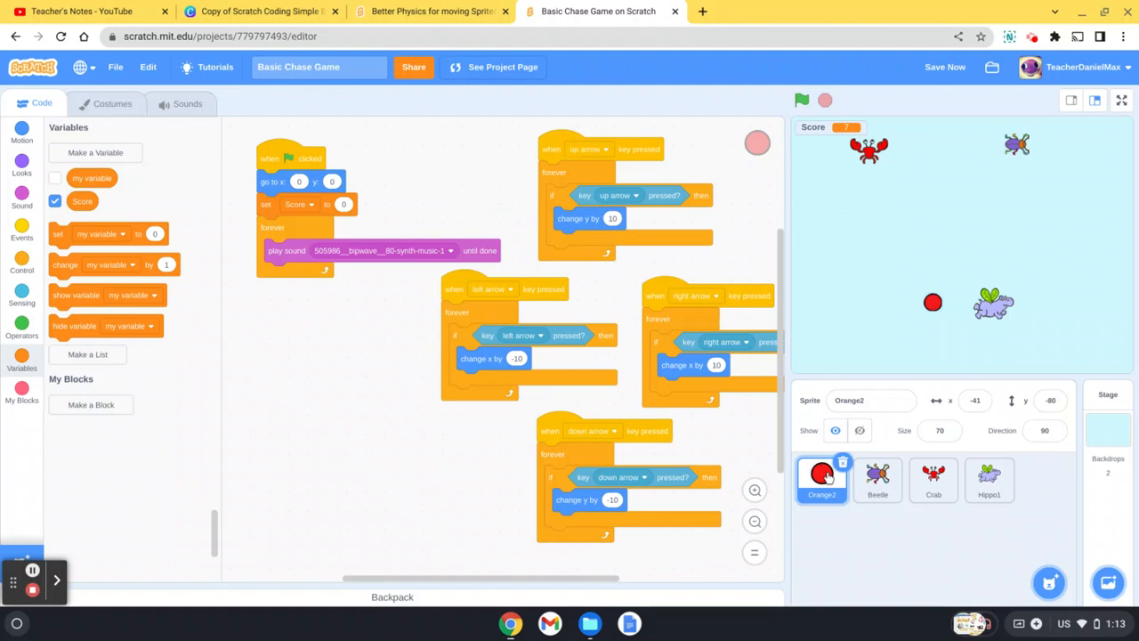
Create a new variable named Timer
{"action": "left_click", "coordinate": [95, 152]}
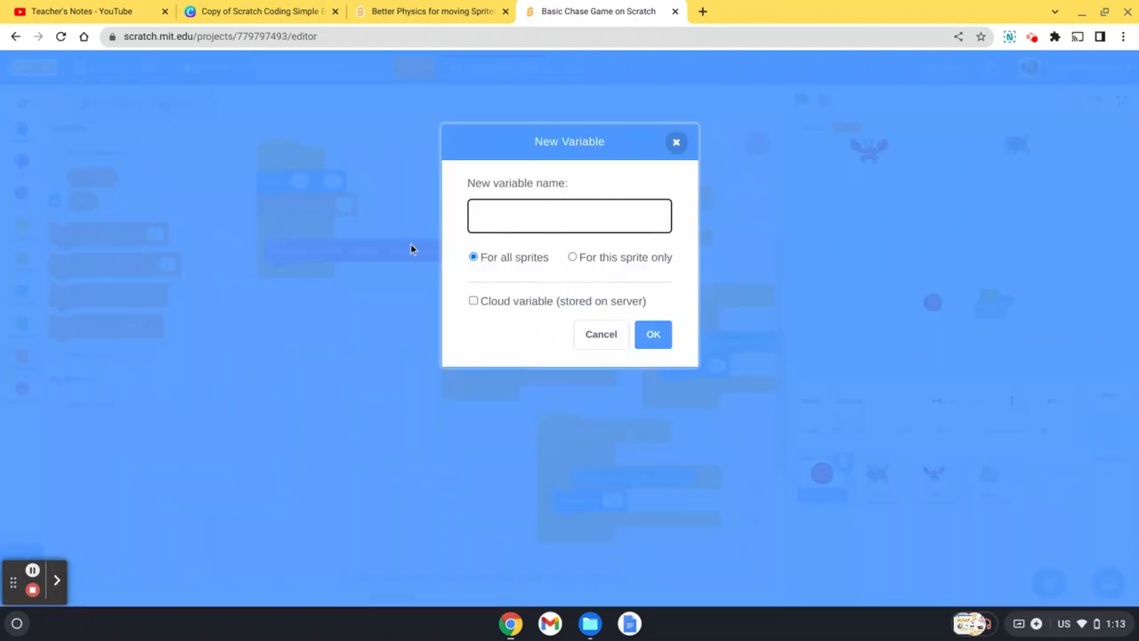
{"action": "type", "text": "Timer"}
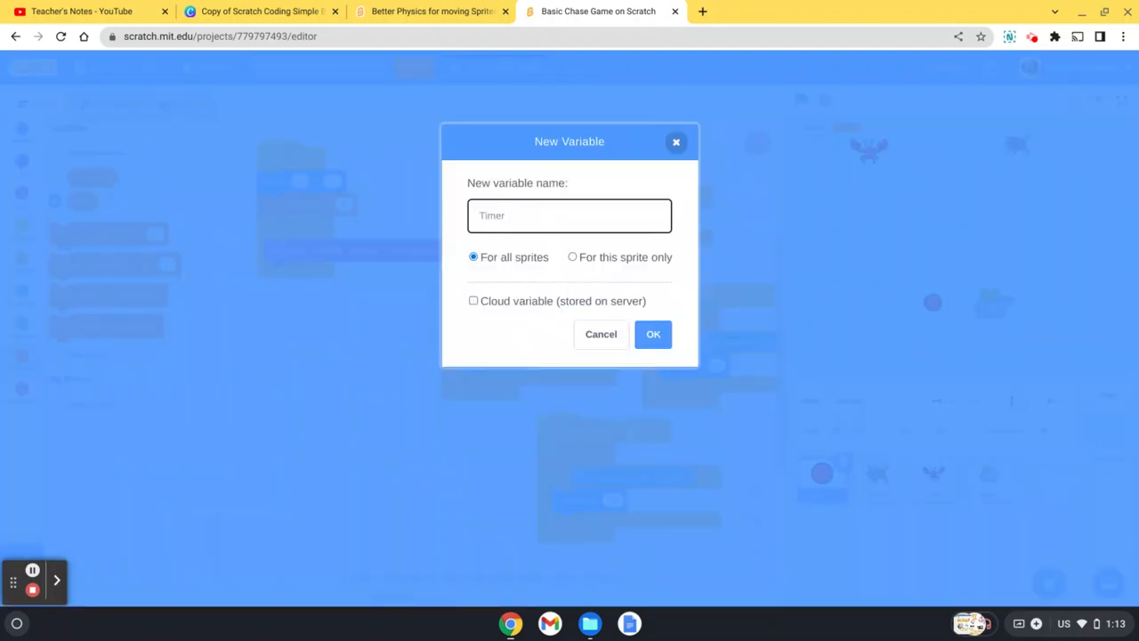
{"action": "left_click", "coordinate": [653, 334]}
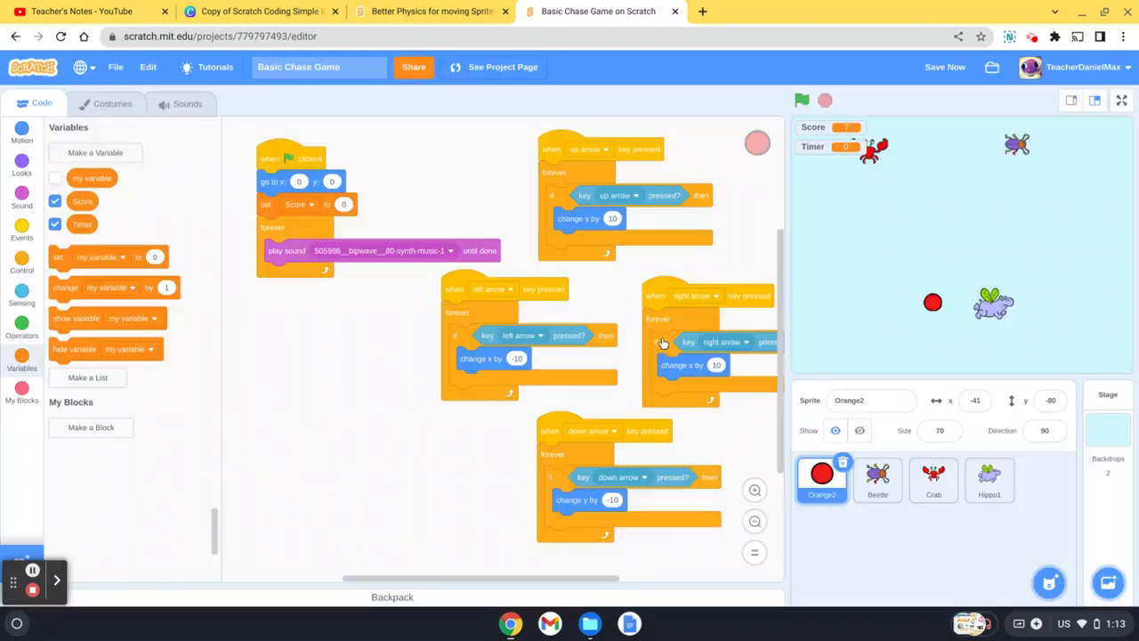
{"action": "mouse_move", "coordinate": [26, 259]}
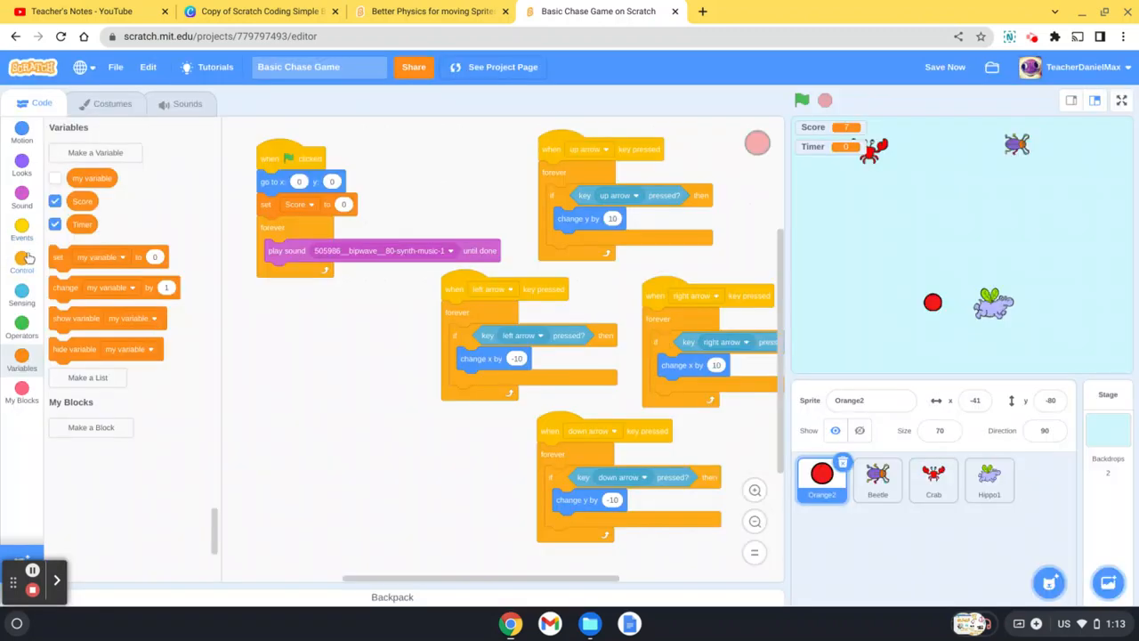
Build a 'when green flag clicked' script that sets Timer to 30
{"action": "left_click", "coordinate": [23, 230]}
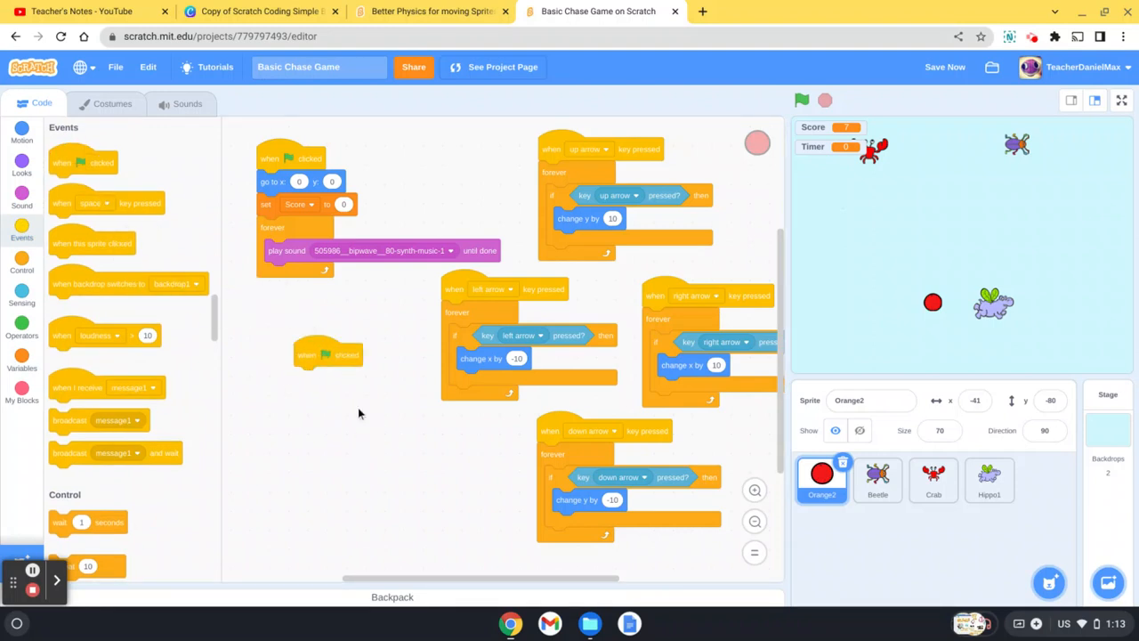
{"action": "left_click", "coordinate": [21, 264]}
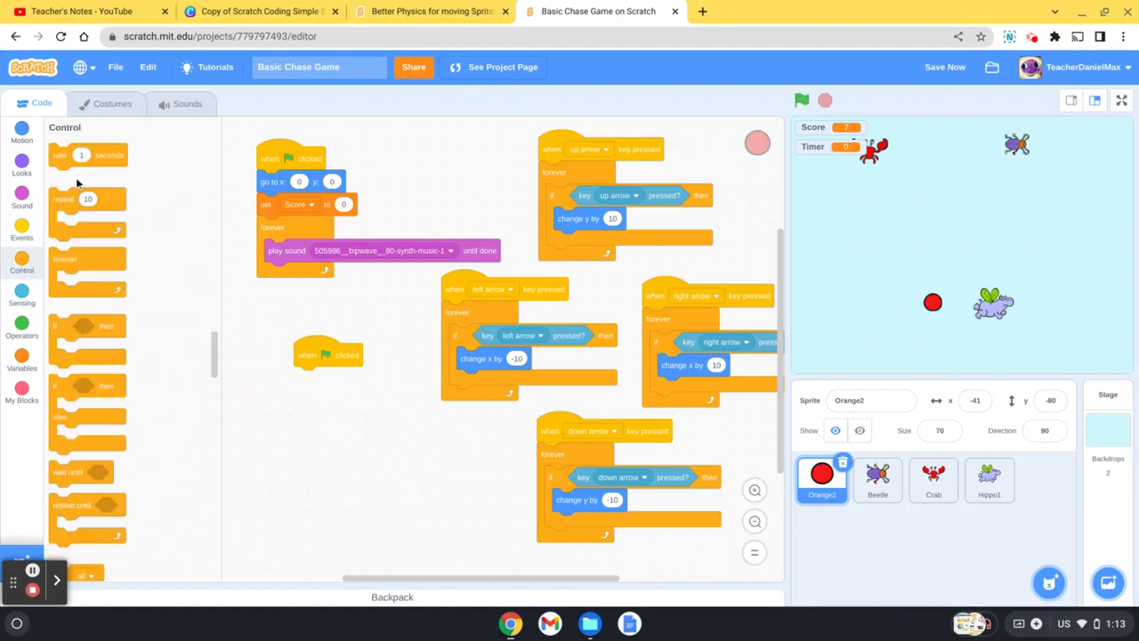
{"action": "mouse_move", "coordinate": [33, 567]}
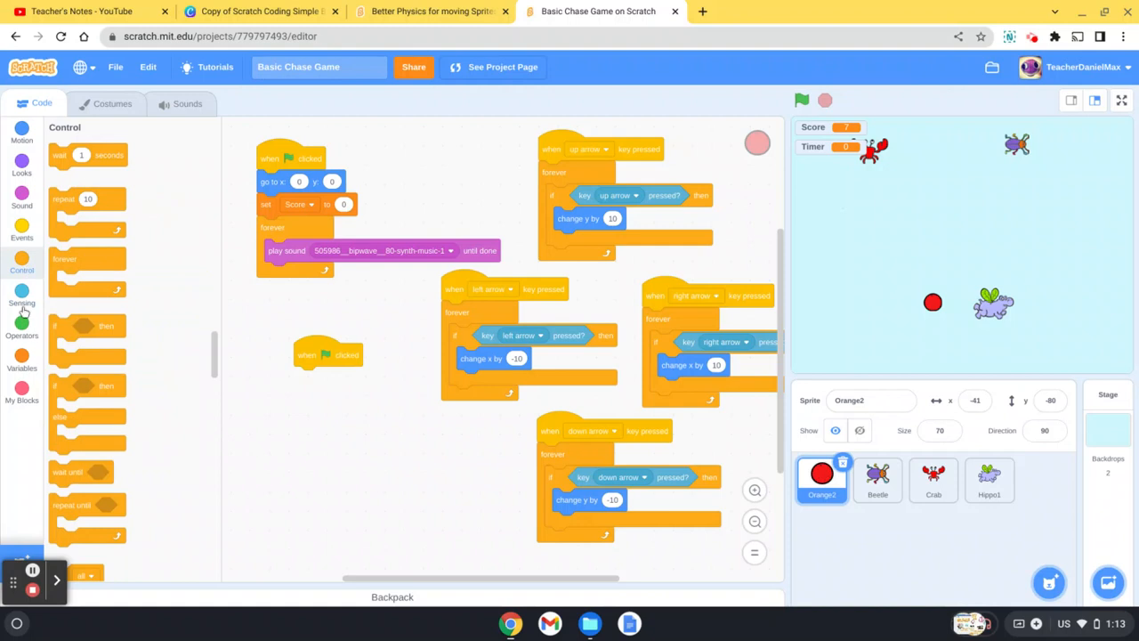
{"action": "left_click", "coordinate": [22, 356]}
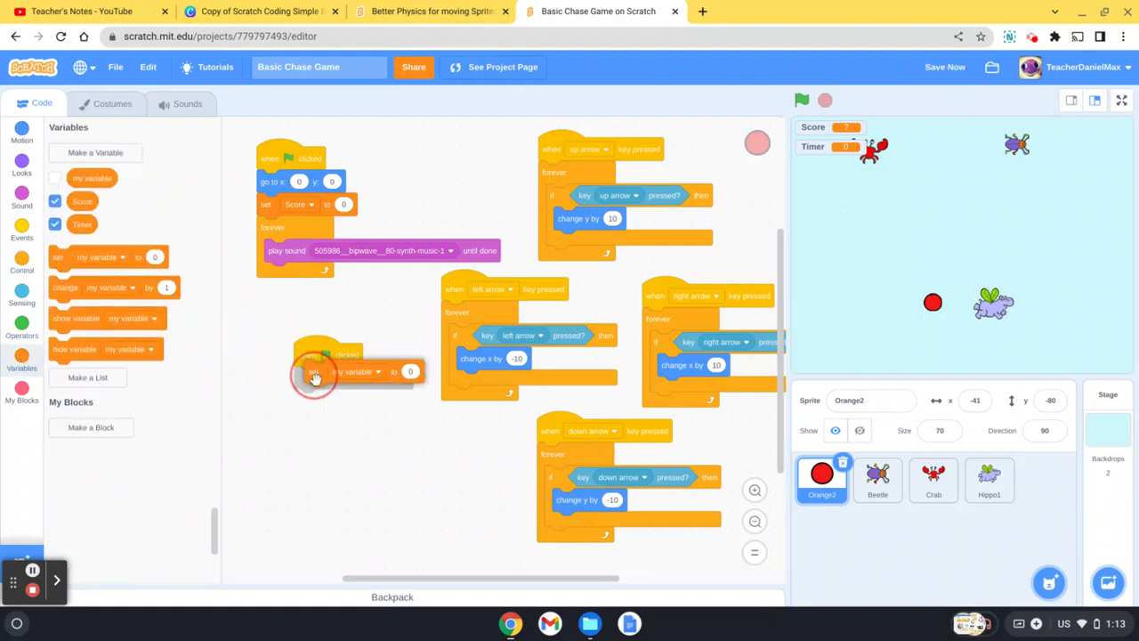
{"action": "left_click", "coordinate": [346, 378]}
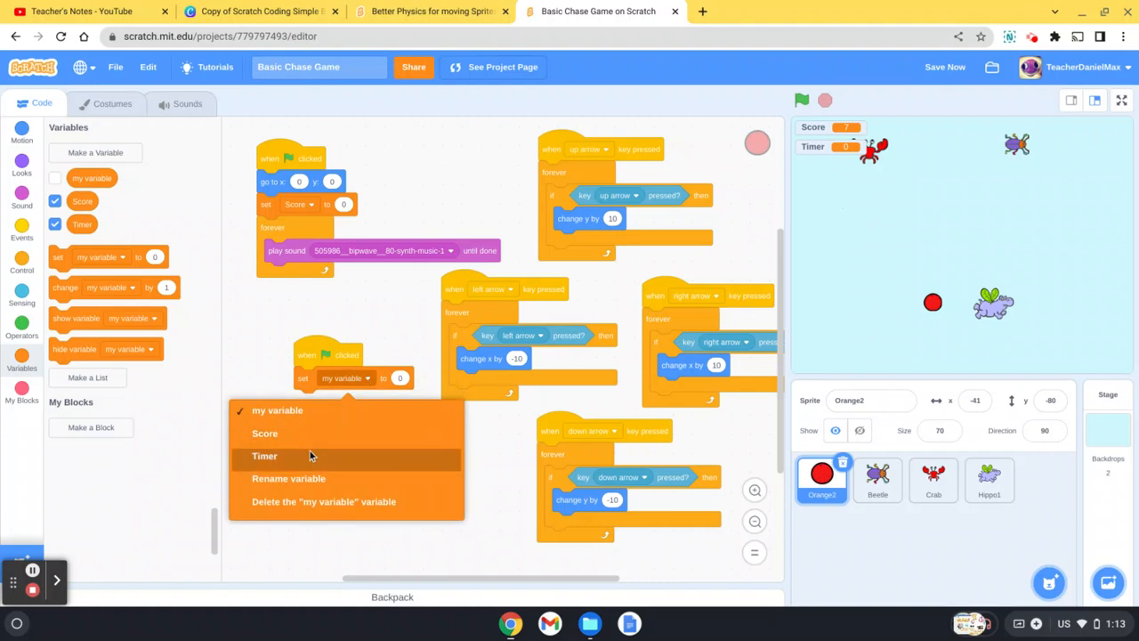
{"action": "left_click", "coordinate": [264, 457]}
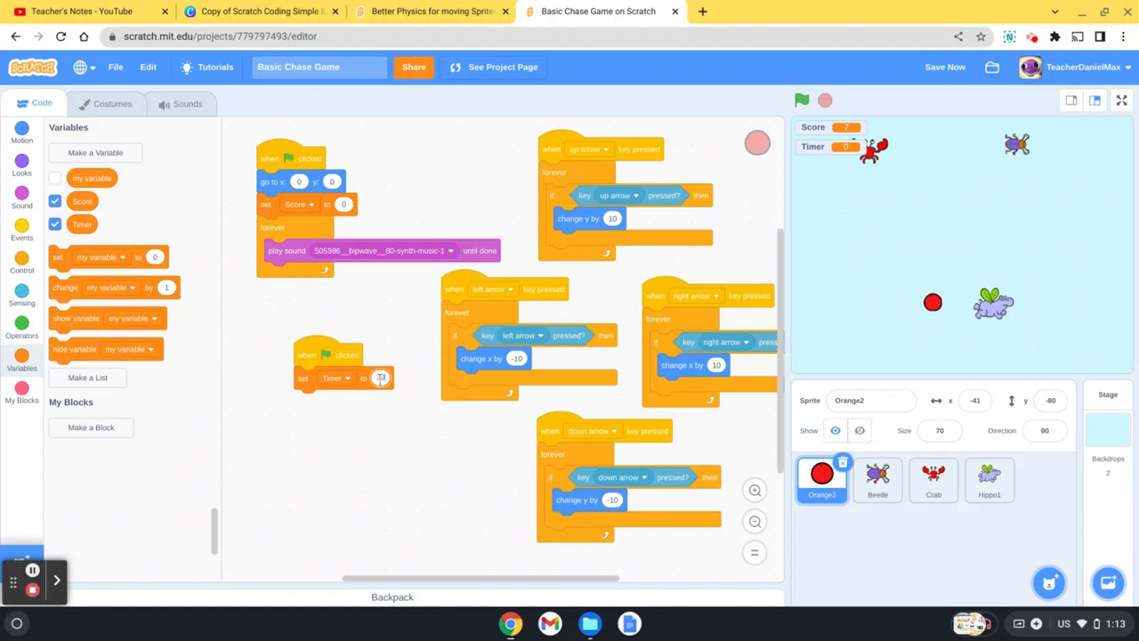
{"action": "left_click", "coordinate": [23, 229]}
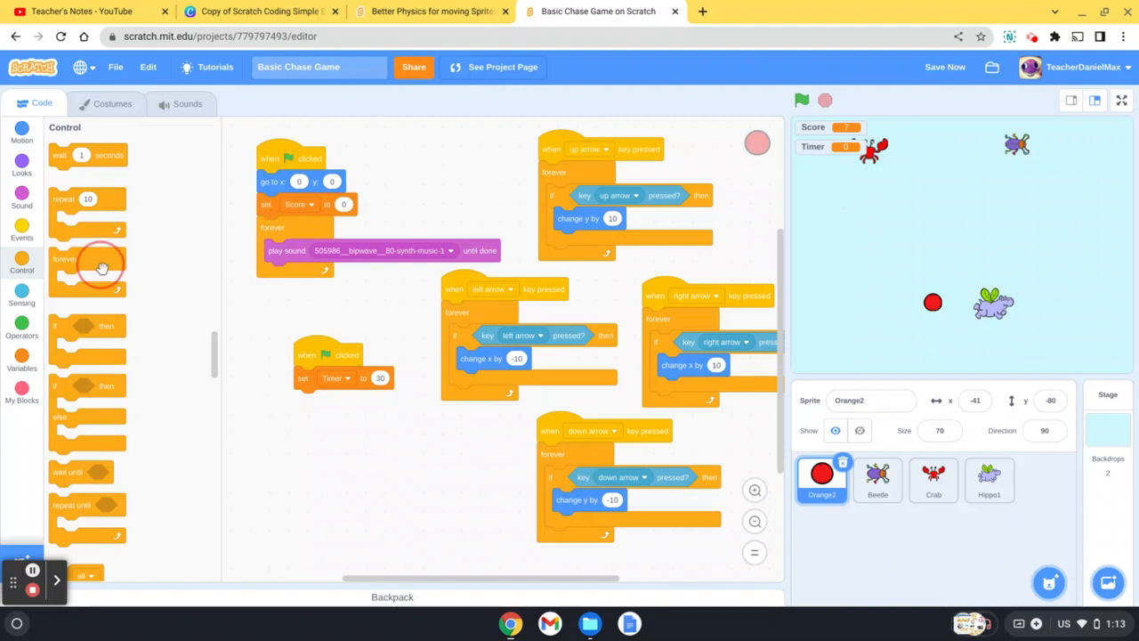
Loop 'wait 1 seconds' and 'change Timer by -1' forever, then test the countdown
{"action": "left_click_drag", "start_coordinate": [101, 267], "coordinate": [310, 401]}
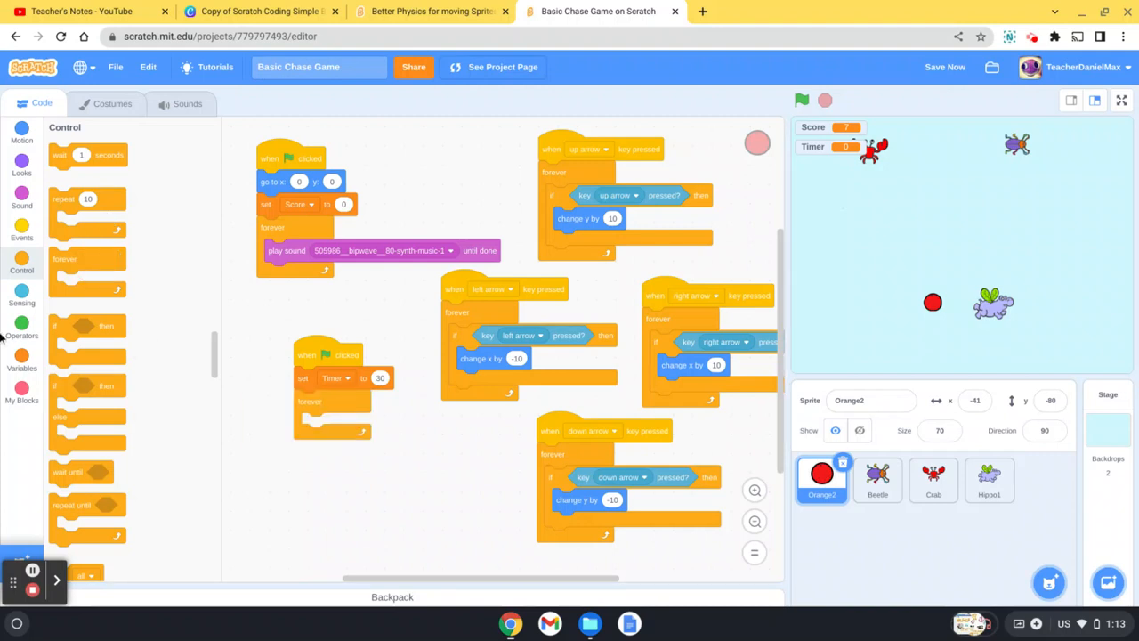
{"action": "mouse_move", "coordinate": [96, 161]}
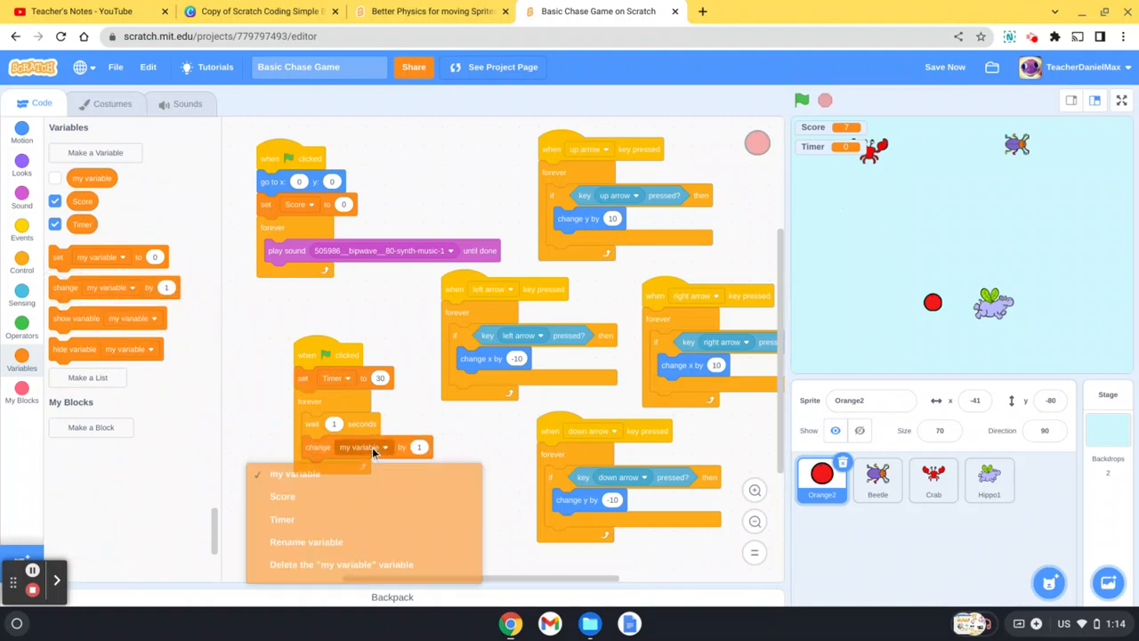
{"action": "left_click", "coordinate": [282, 520]}
{"action": "type", "text": "-1"}
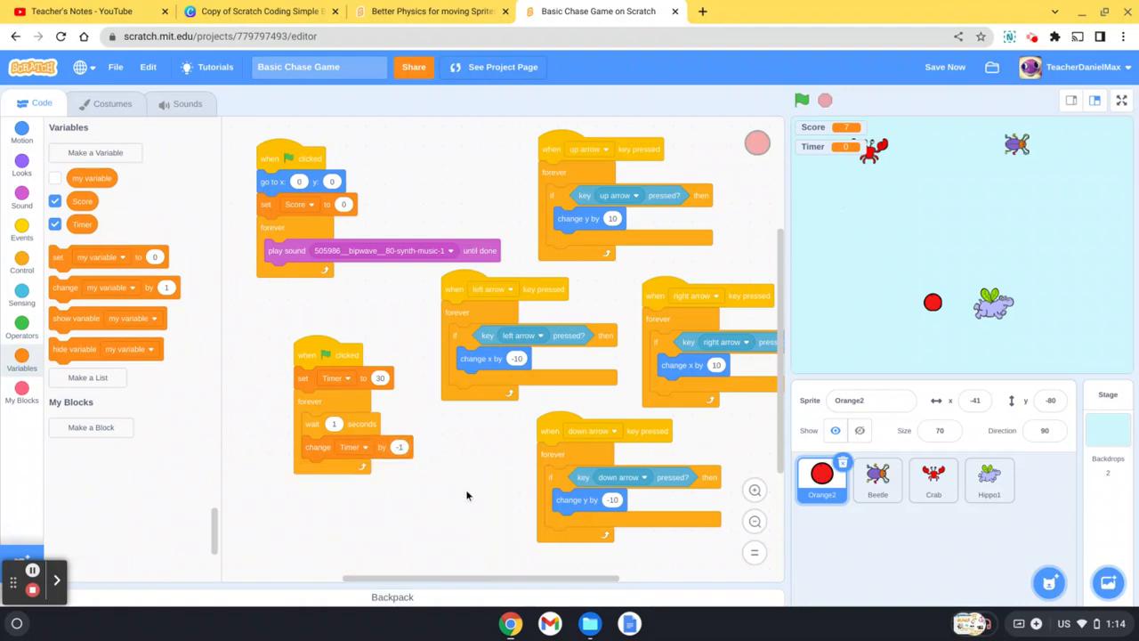
{"action": "left_click", "coordinate": [824, 100]}
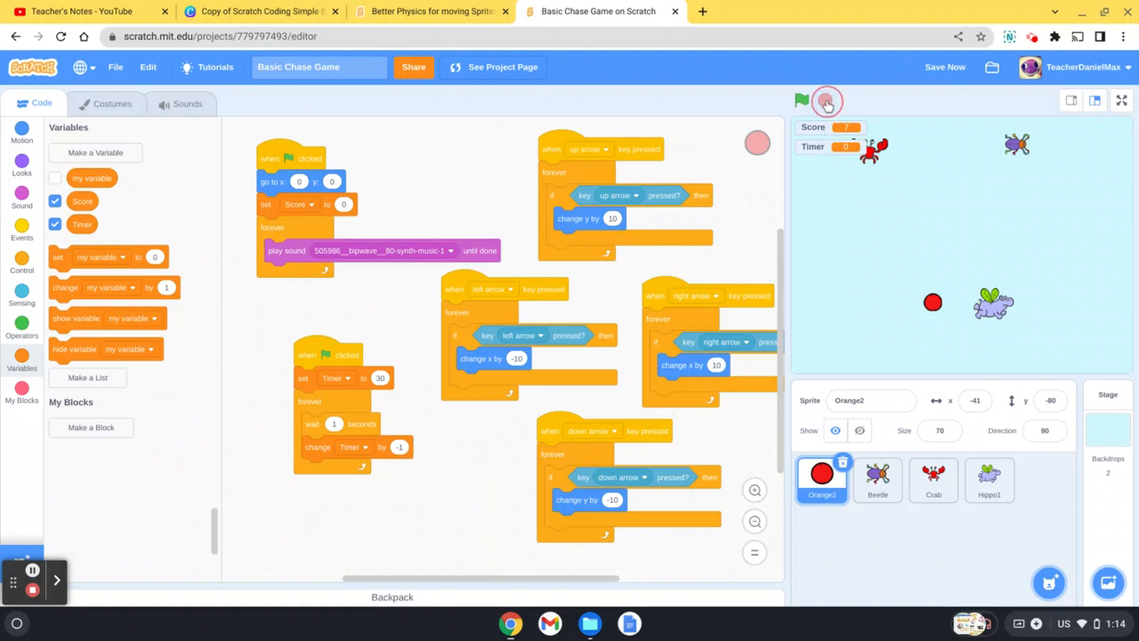
{"action": "left_click", "coordinate": [802, 100]}
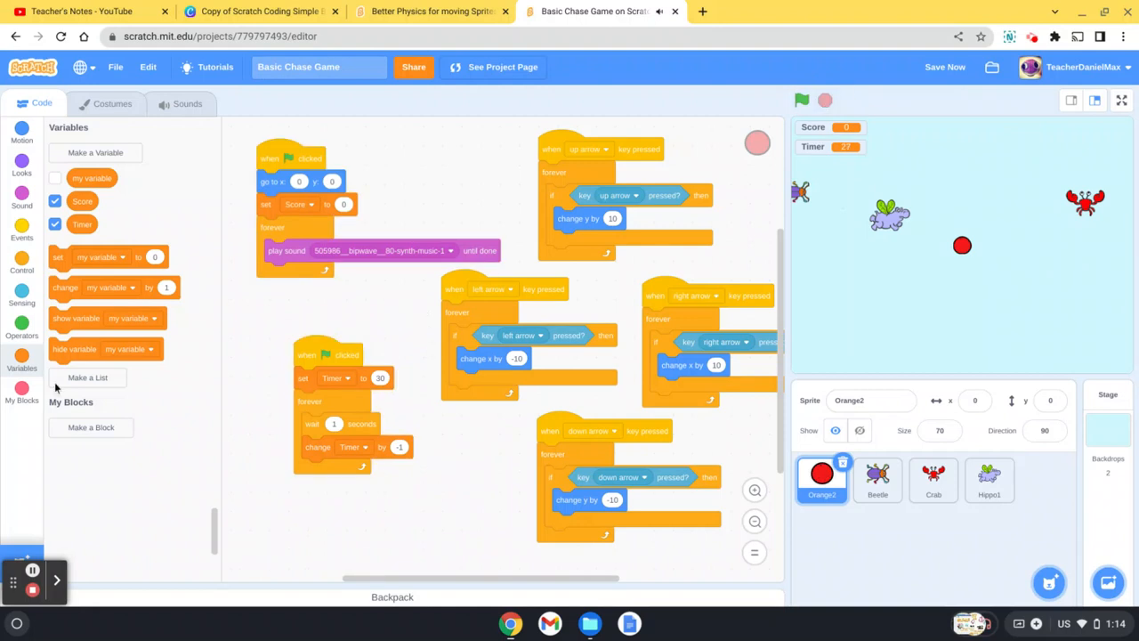
{"action": "mouse_move", "coordinate": [310, 501]}
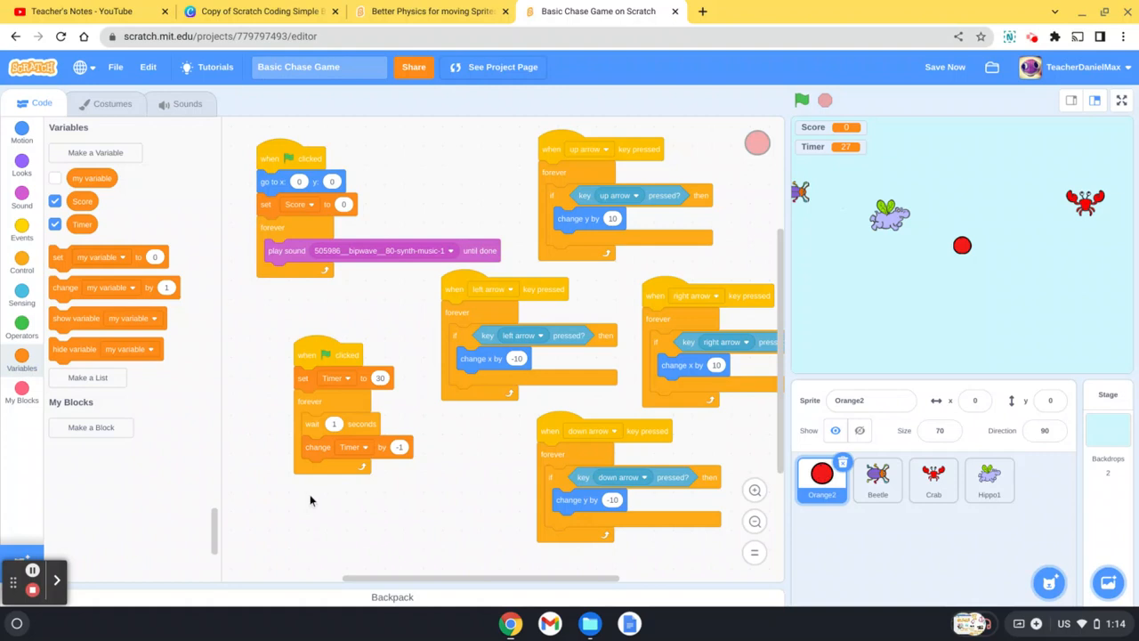
{"action": "mouse_move", "coordinate": [36, 572]}
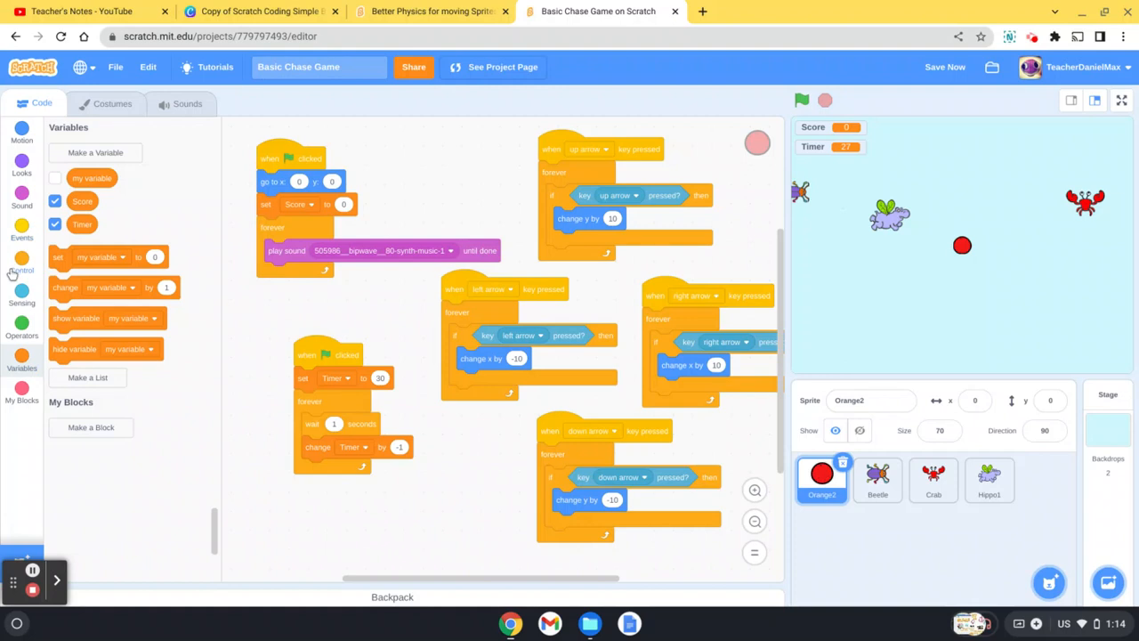
Add an 'if Timer < 1 then' block with 'stop all' inside the forever loop
{"action": "left_click", "coordinate": [22, 267]}
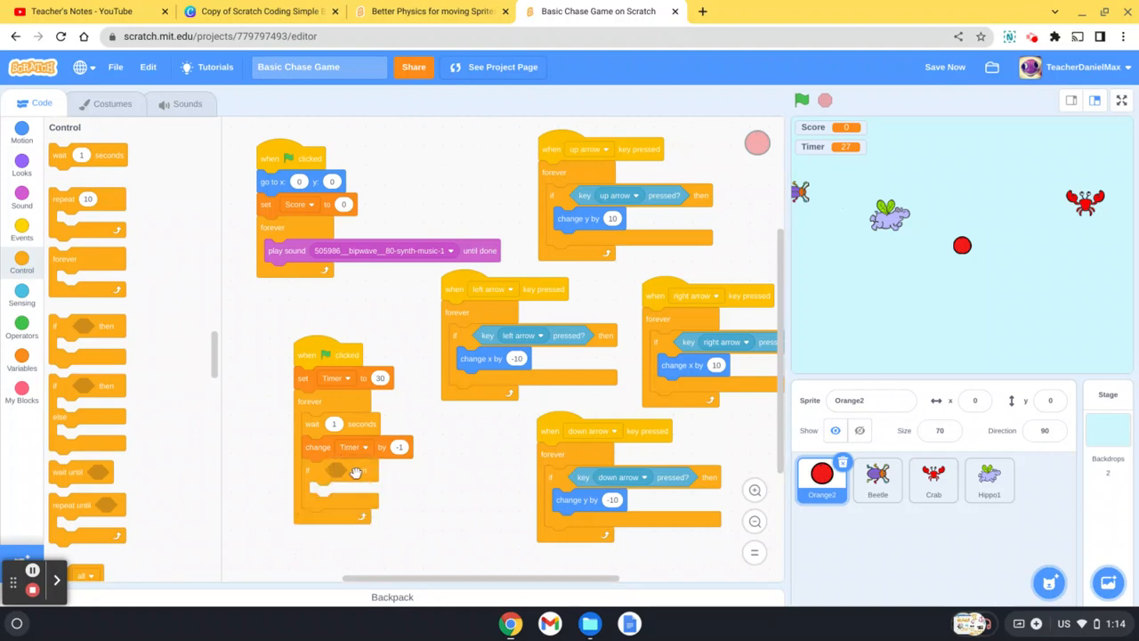
{"action": "mouse_move", "coordinate": [22, 320]}
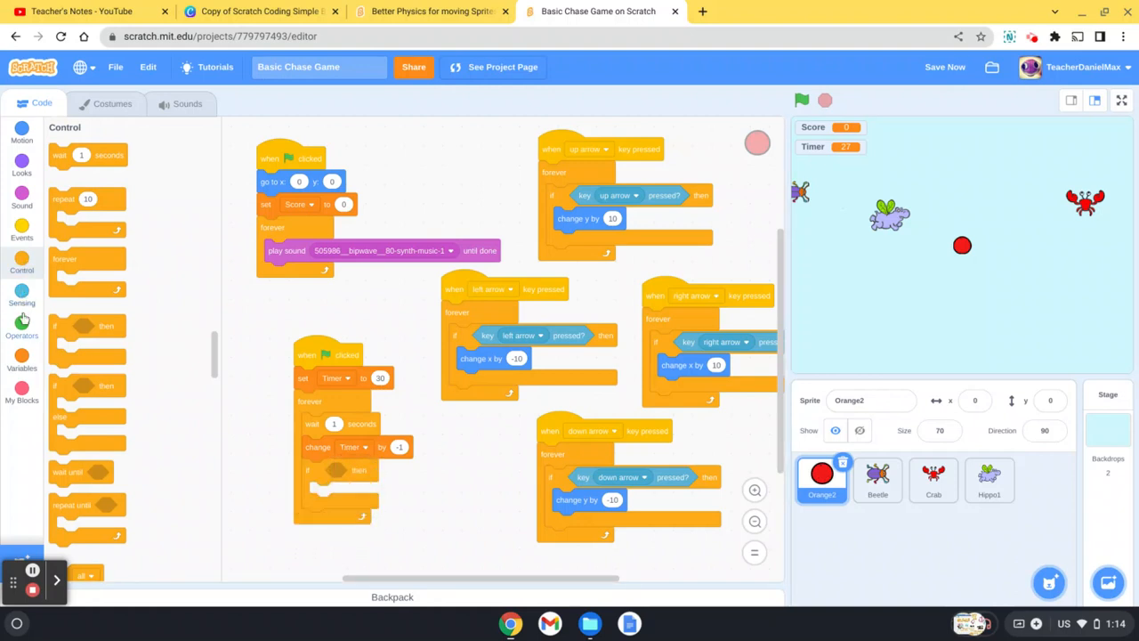
{"action": "left_click", "coordinate": [22, 323]}
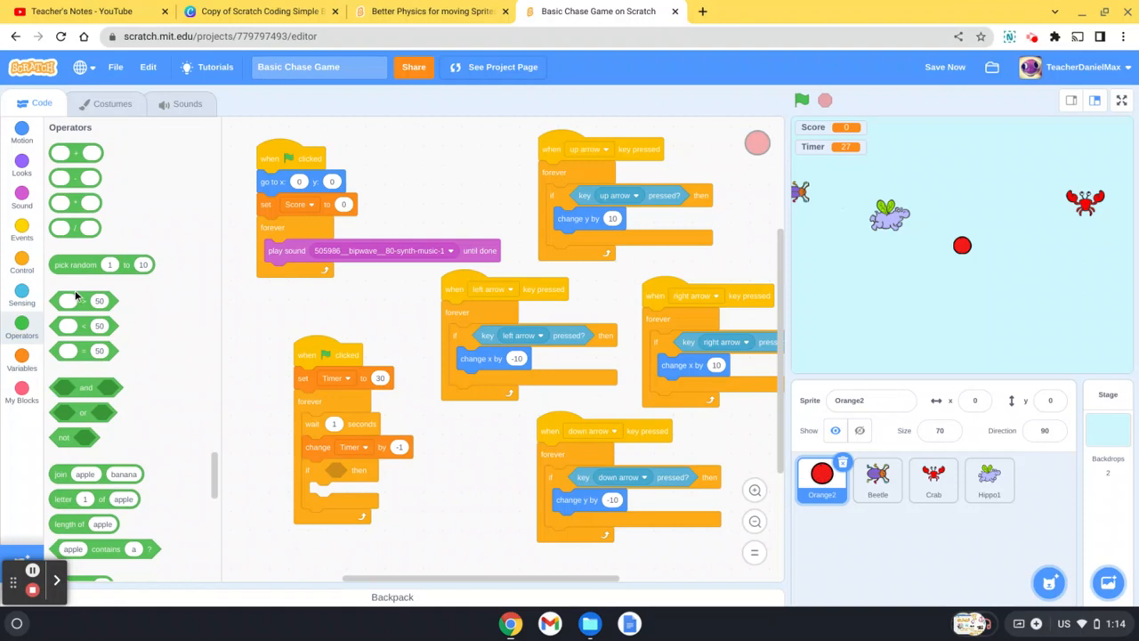
{"action": "mouse_move", "coordinate": [75, 301]}
{"action": "type", "text": "1"}
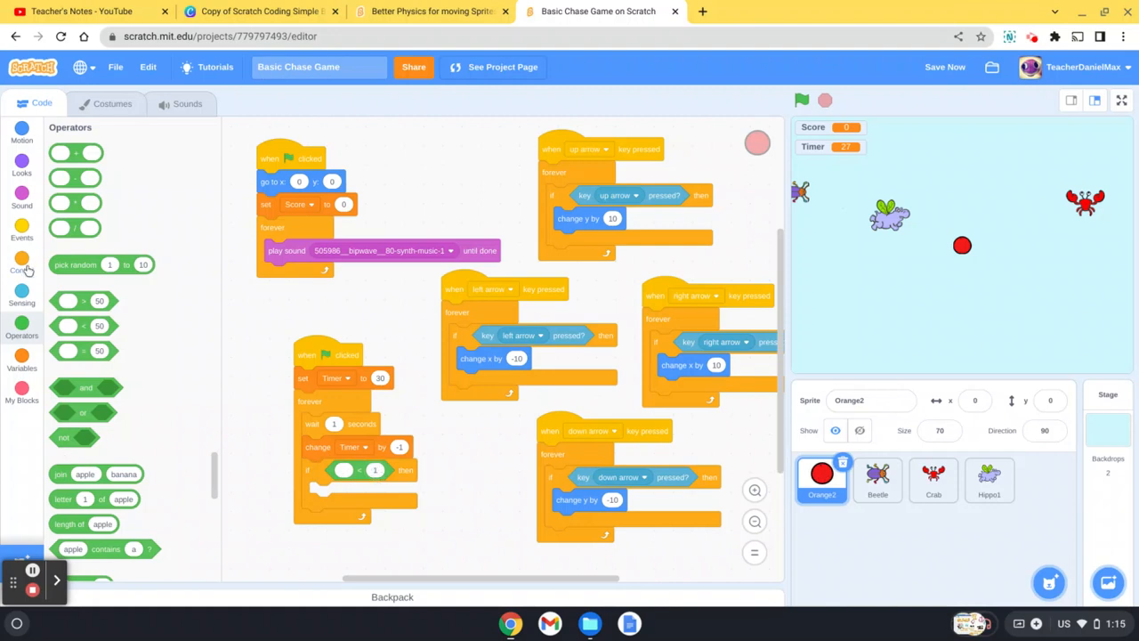
{"action": "left_click", "coordinate": [21, 354]}
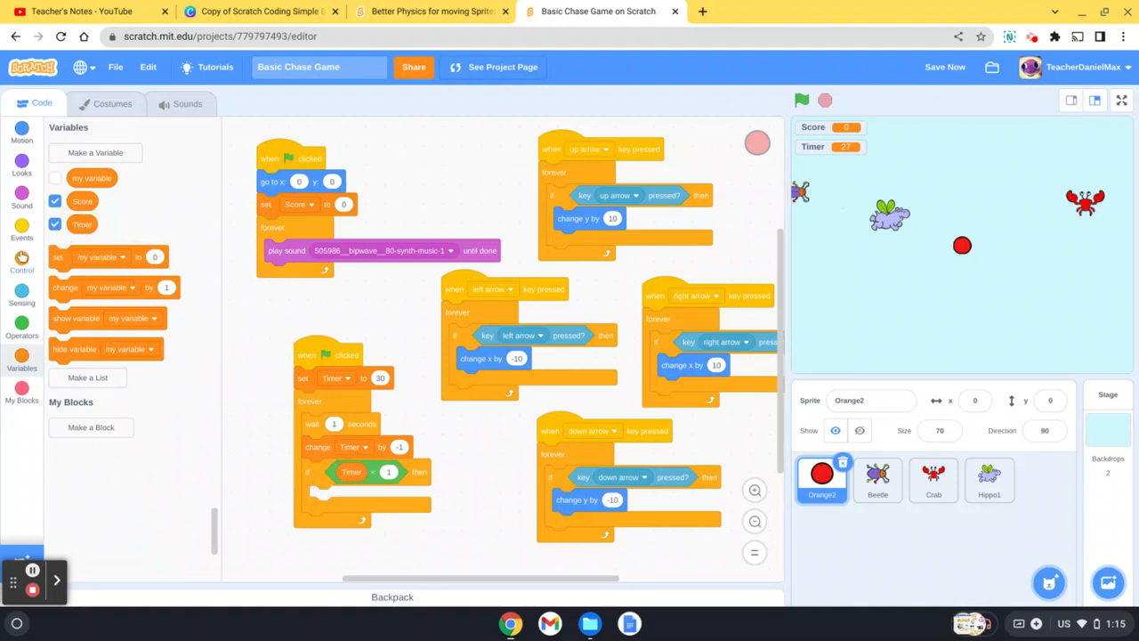
{"action": "left_click", "coordinate": [21, 232]}
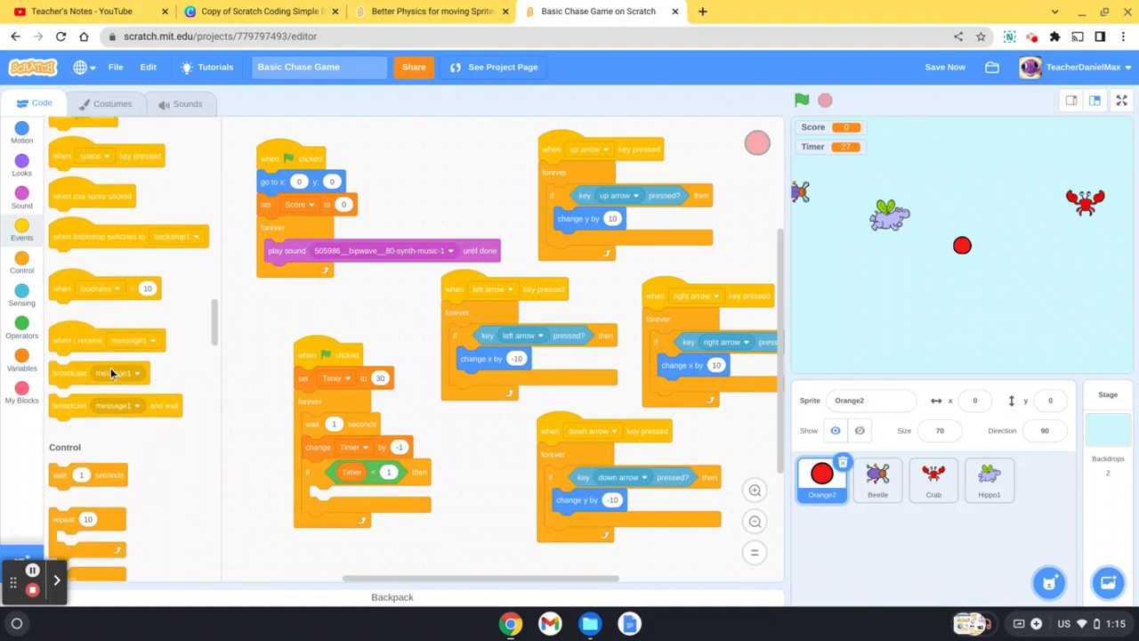
{"action": "left_click", "coordinate": [22, 267]}
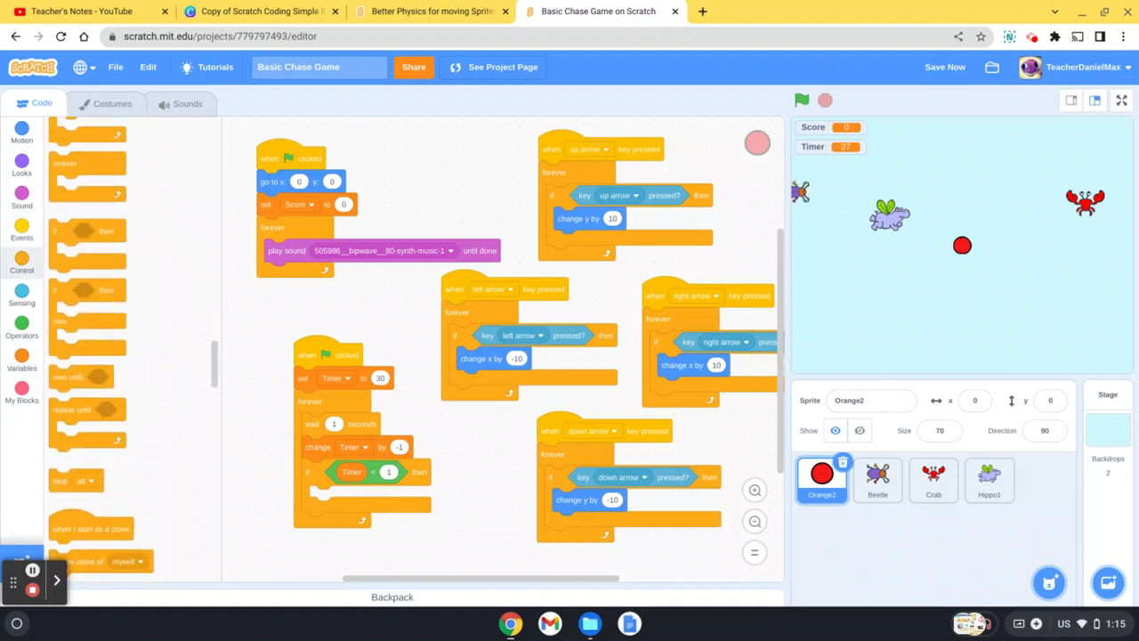
{"action": "scroll", "scroll_direction": "down", "scroll_amount": 3}
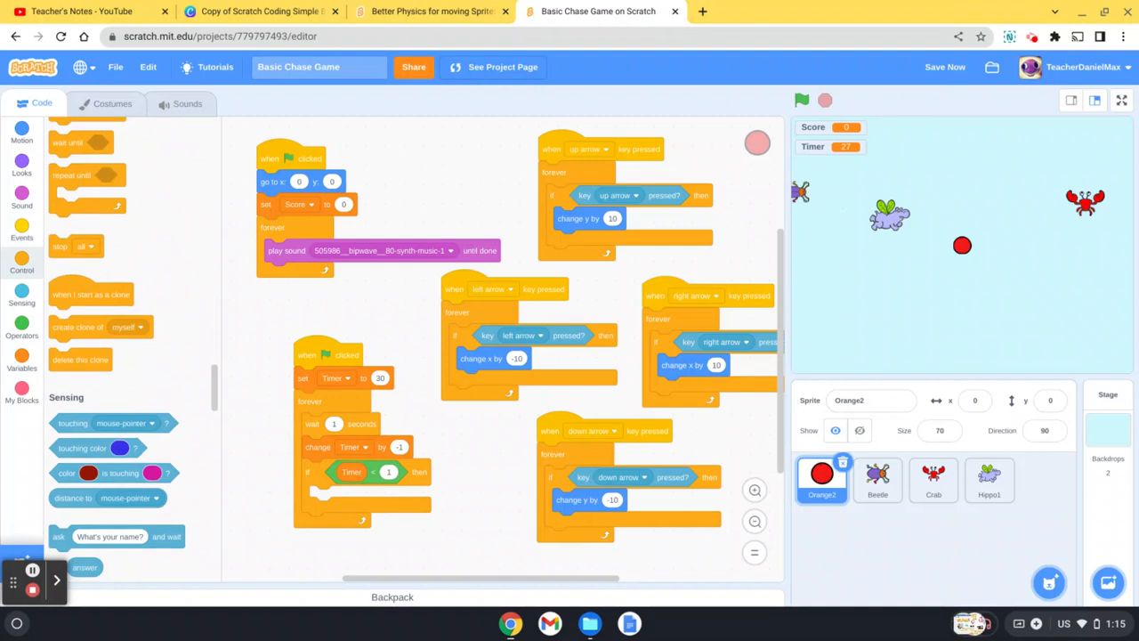
{"action": "mouse_move", "coordinate": [69, 249]}
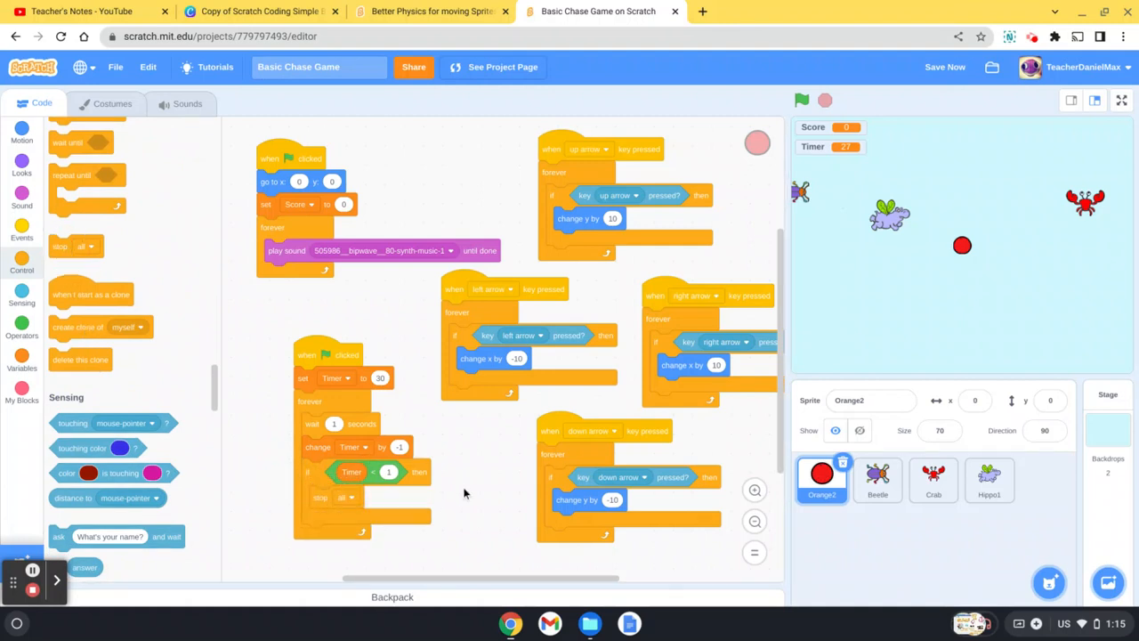
{"action": "mouse_move", "coordinate": [478, 495]}
{"action": "type", "text": "10"}
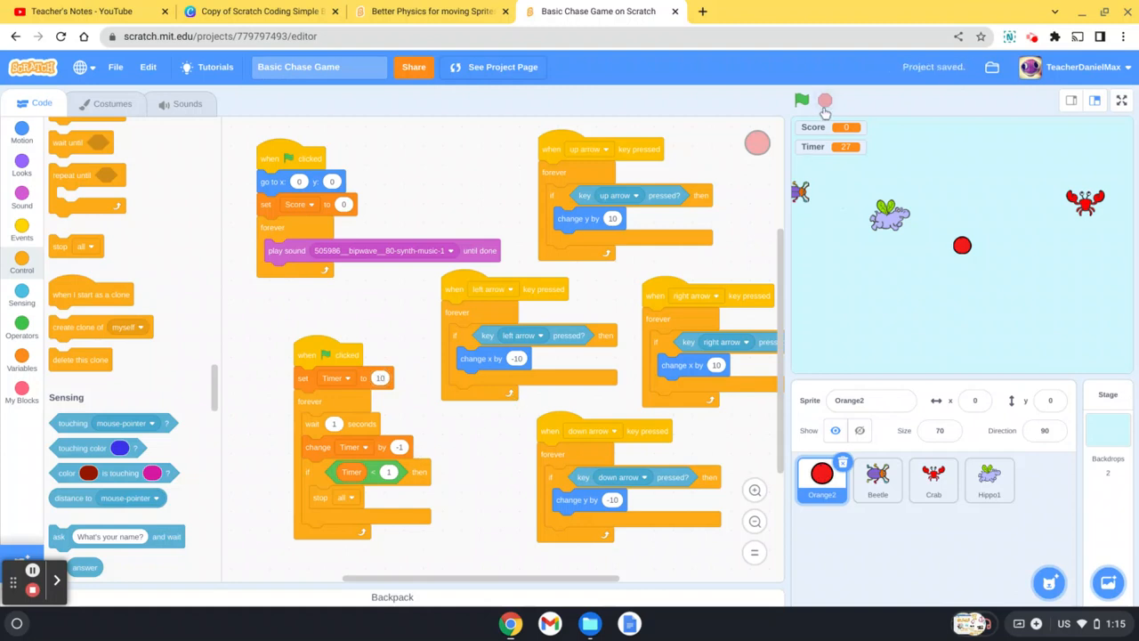
Run the chase game with the green flag and play until the Timer hits 0, scoring 5
{"action": "left_click", "coordinate": [802, 99]}
{"action": "type", "text": "30"}
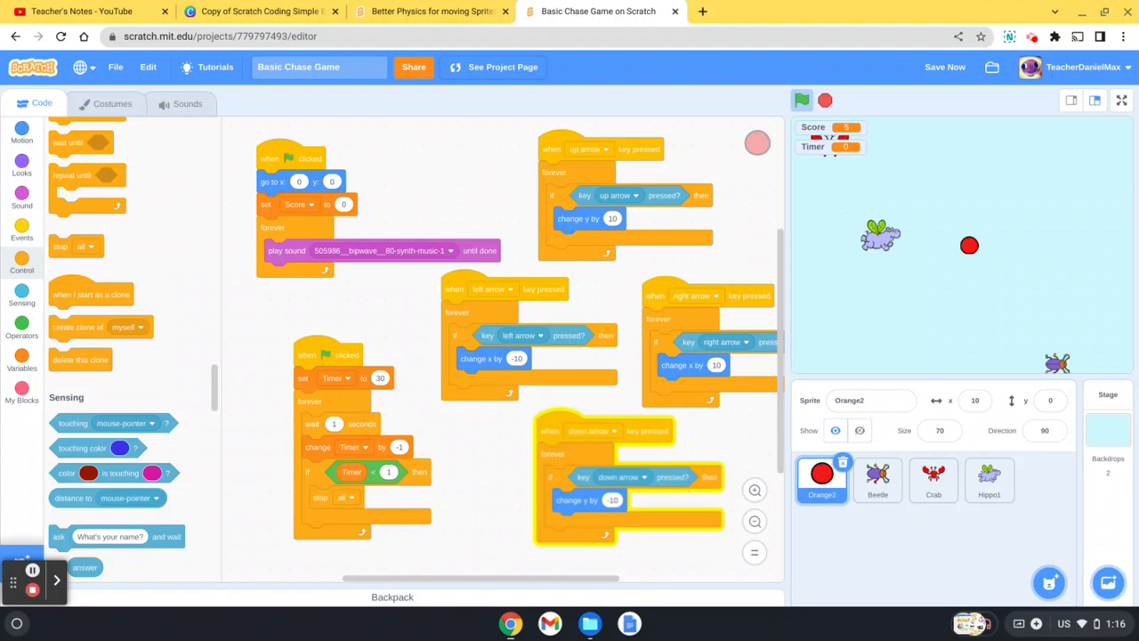
{"action": "mouse_move", "coordinate": [39, 547]}
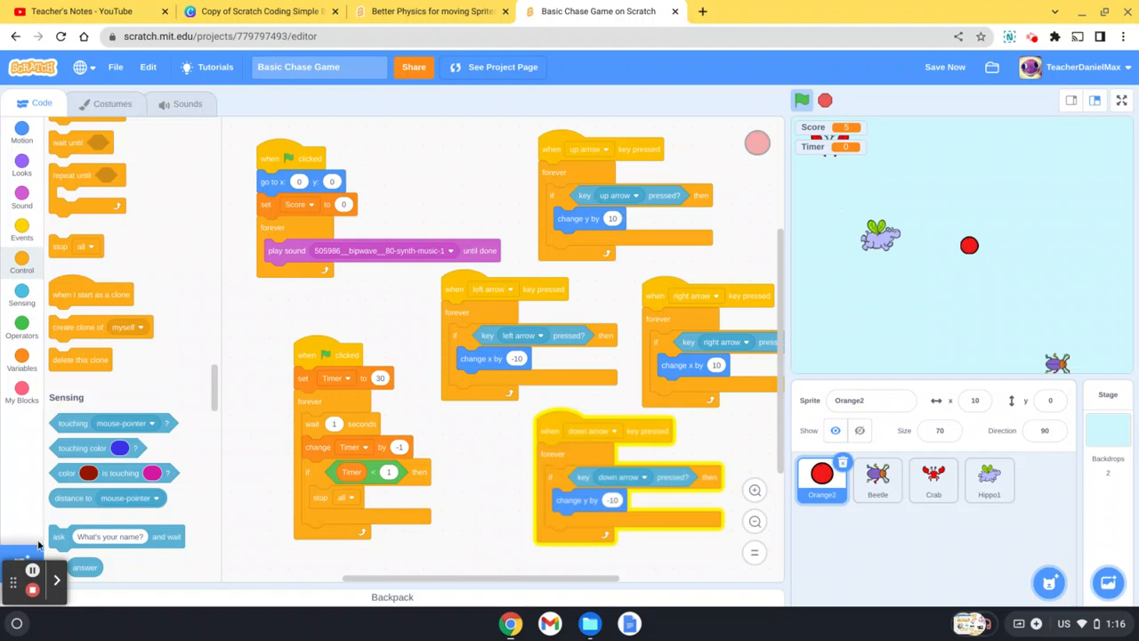